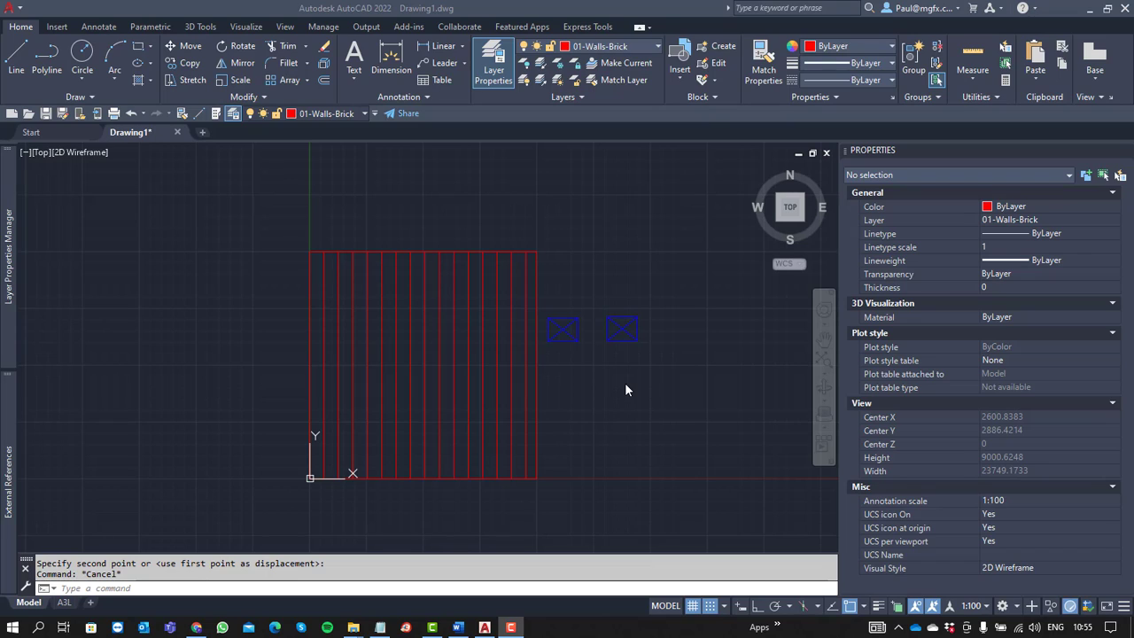
mouse_move(611, 376)
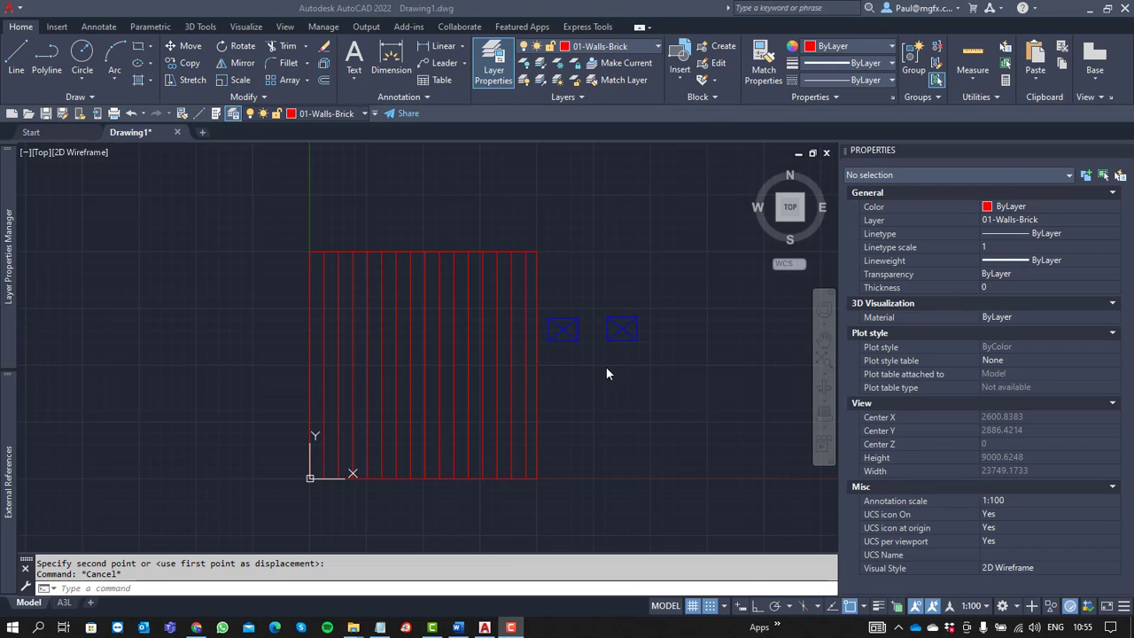
mouse_move(629, 353)
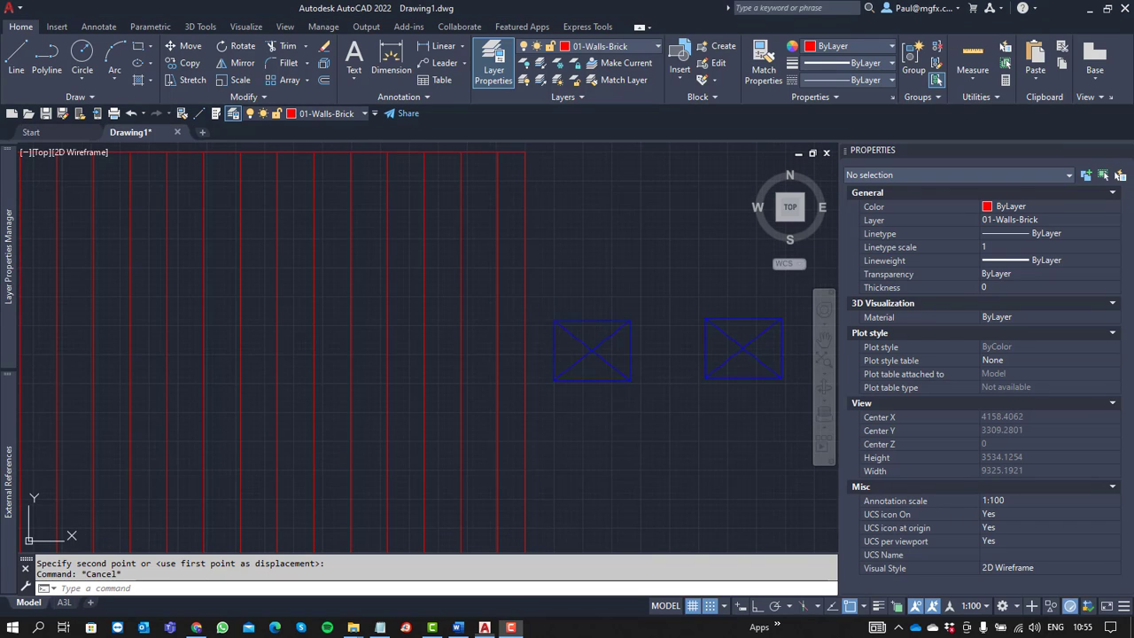
mouse_move(595, 363)
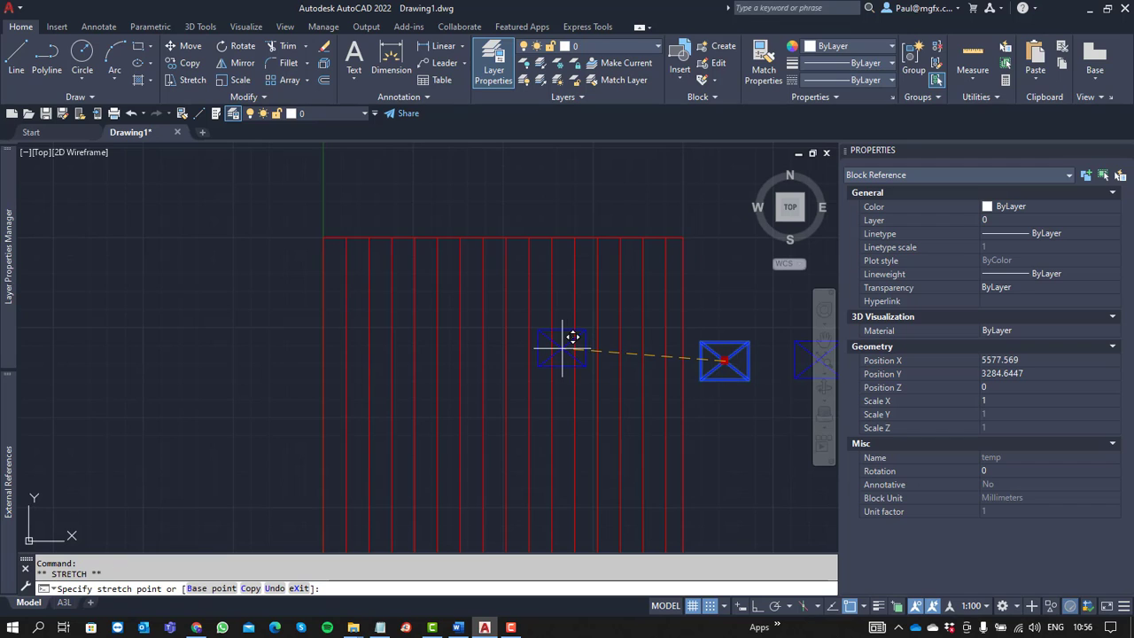
- Finish the move so the furniture block sits over the red line hatch
key("Escape")
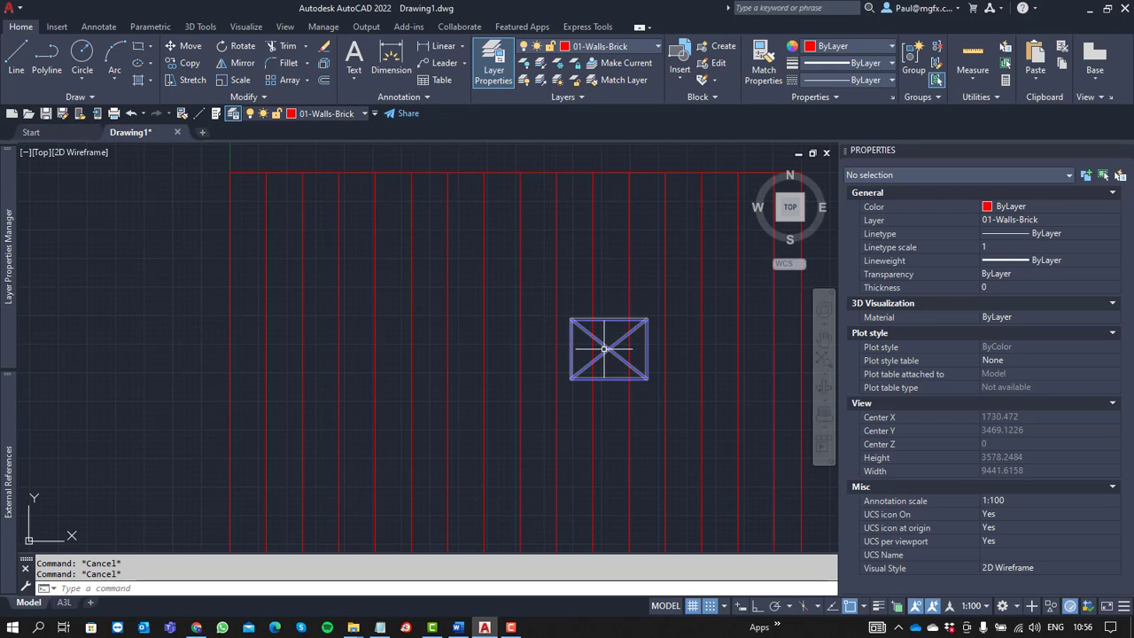
mouse_move(606, 347)
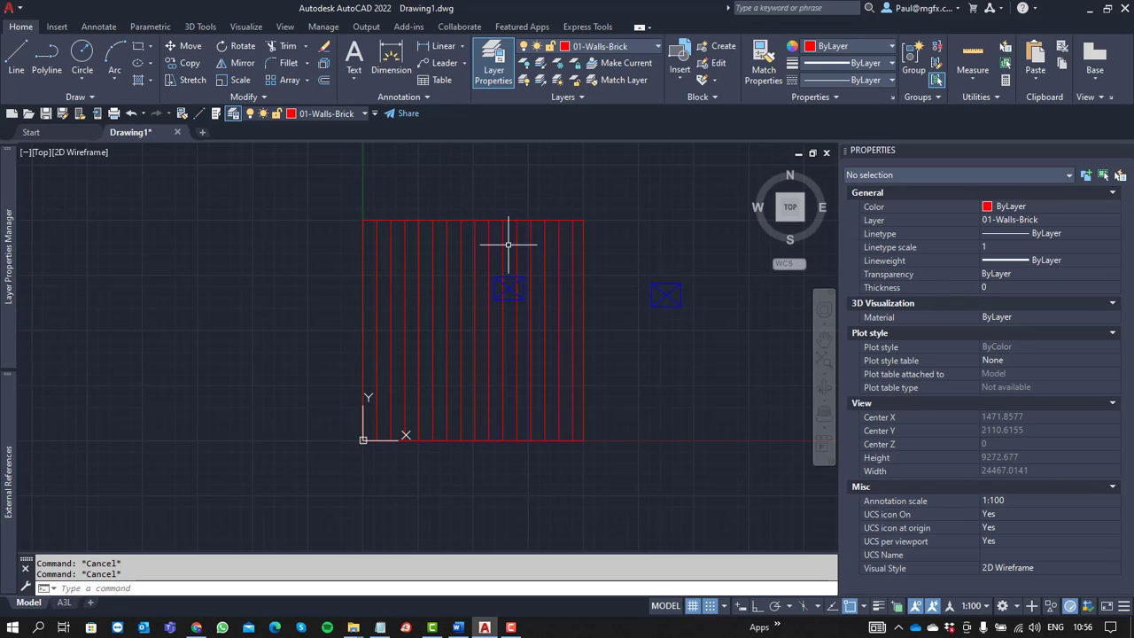
- Select the red ANSI31 line hatch for editing
left_click(471, 331)
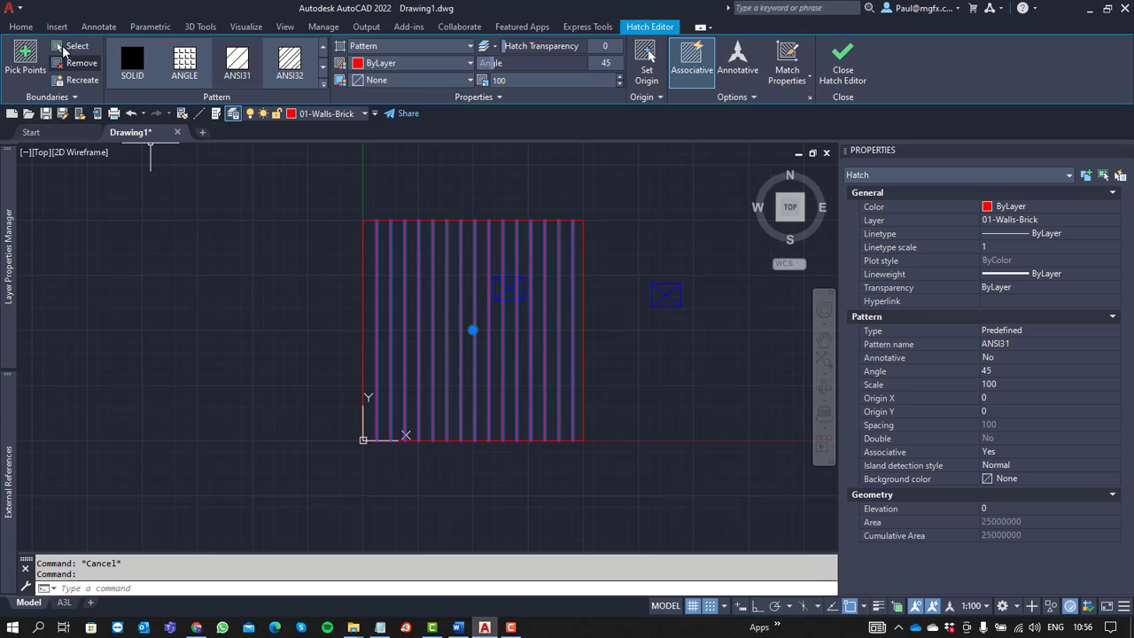
mouse_move(76, 46)
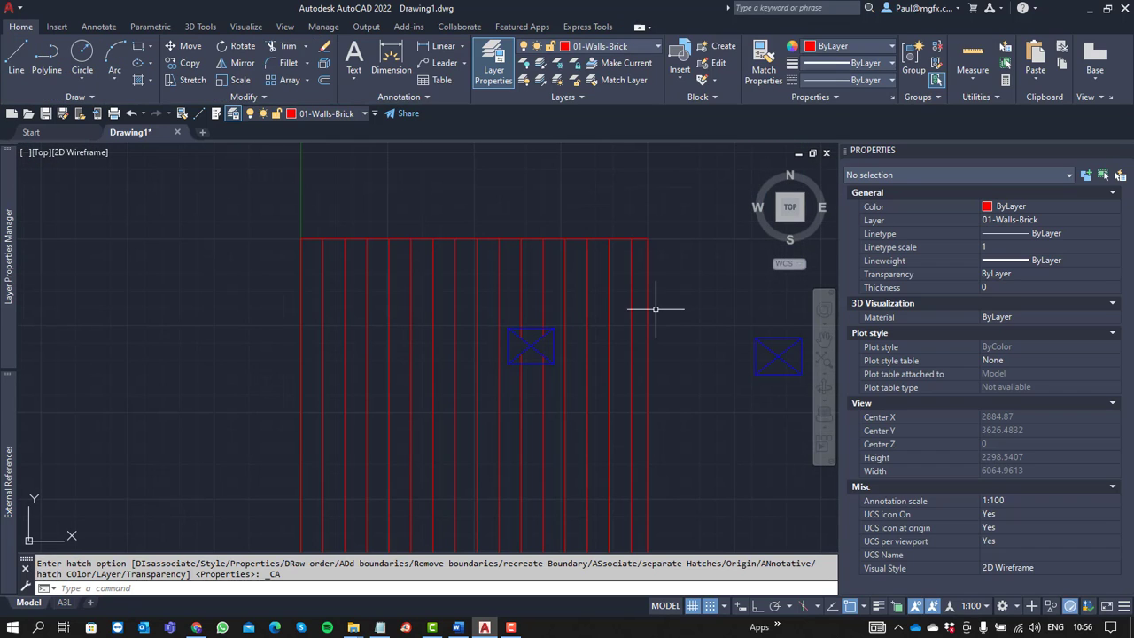
mouse_move(552, 286)
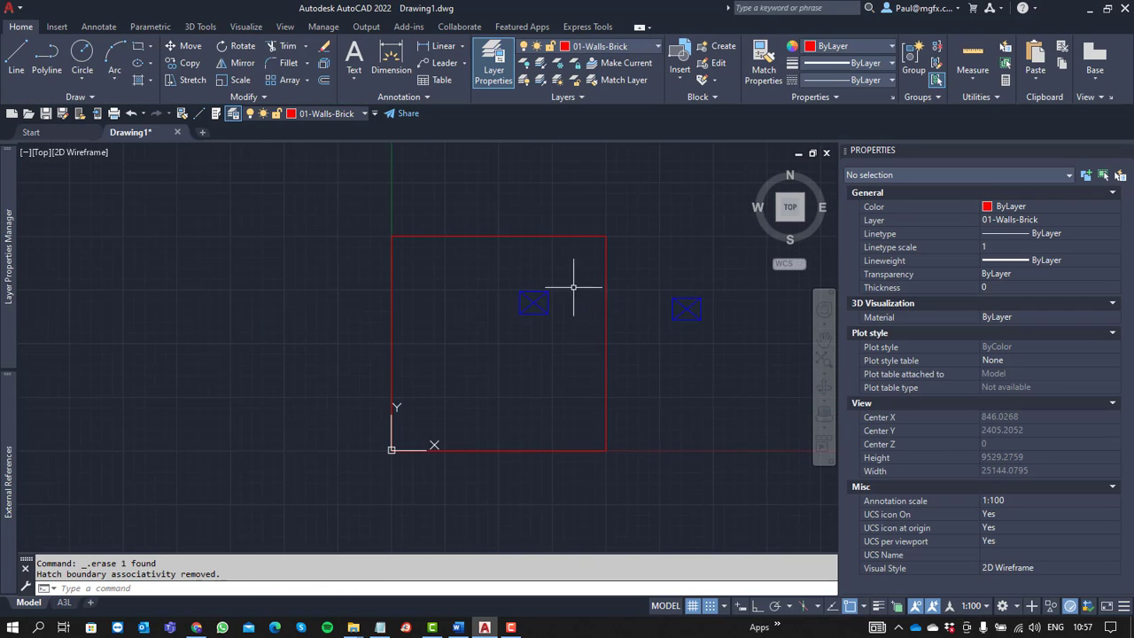
mouse_move(510, 294)
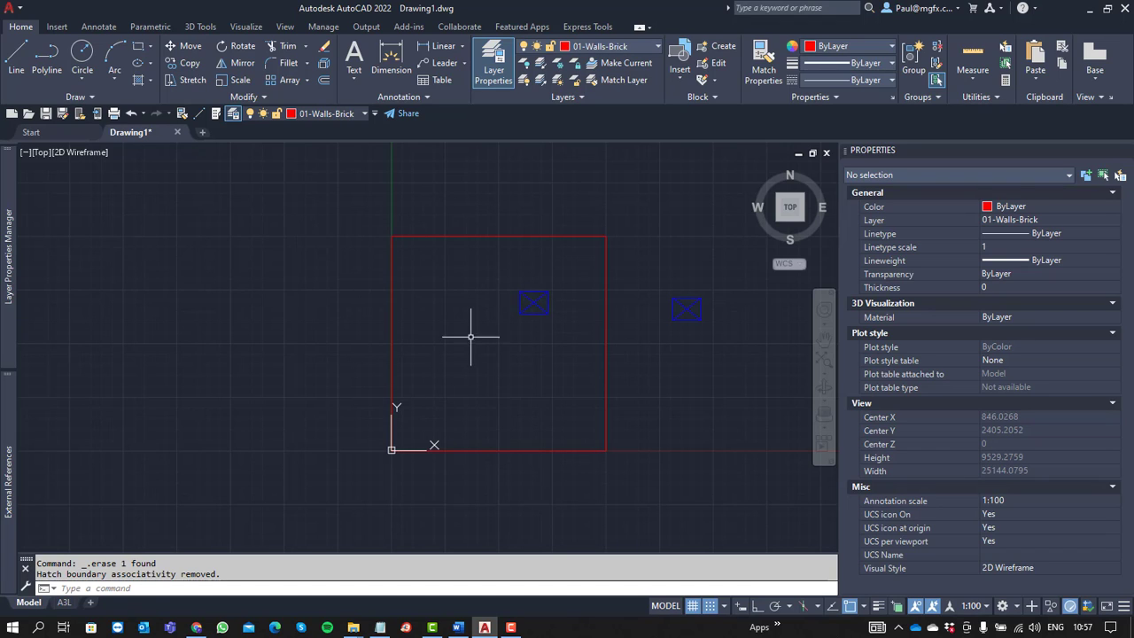
mouse_move(347, 166)
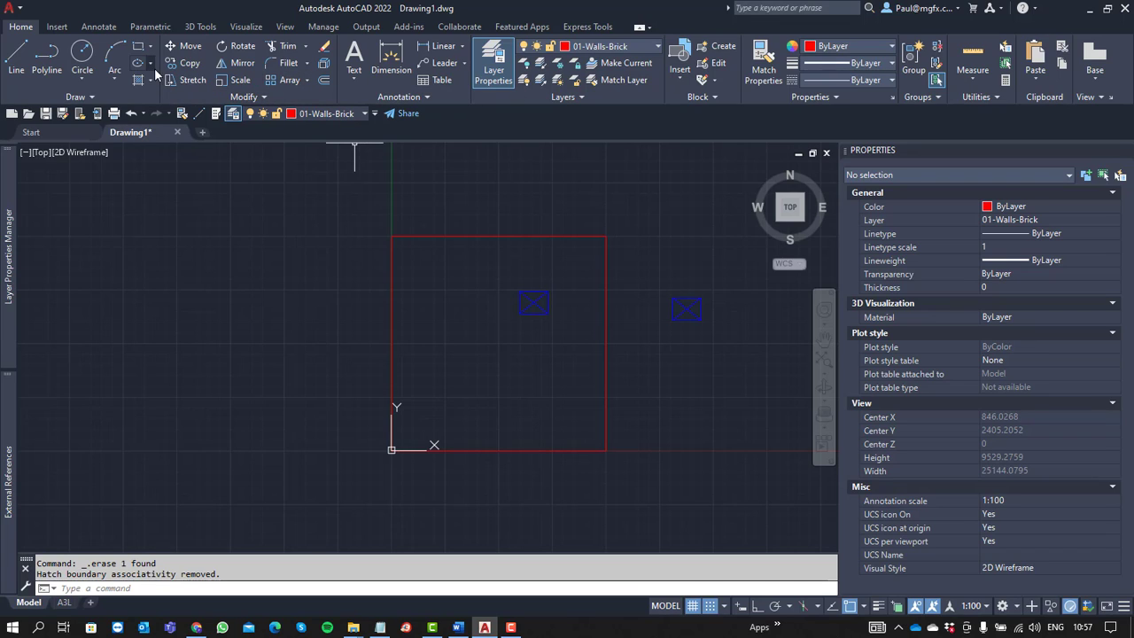
- Start a new hatch to fill the empty red rectangle
left_click(139, 62)
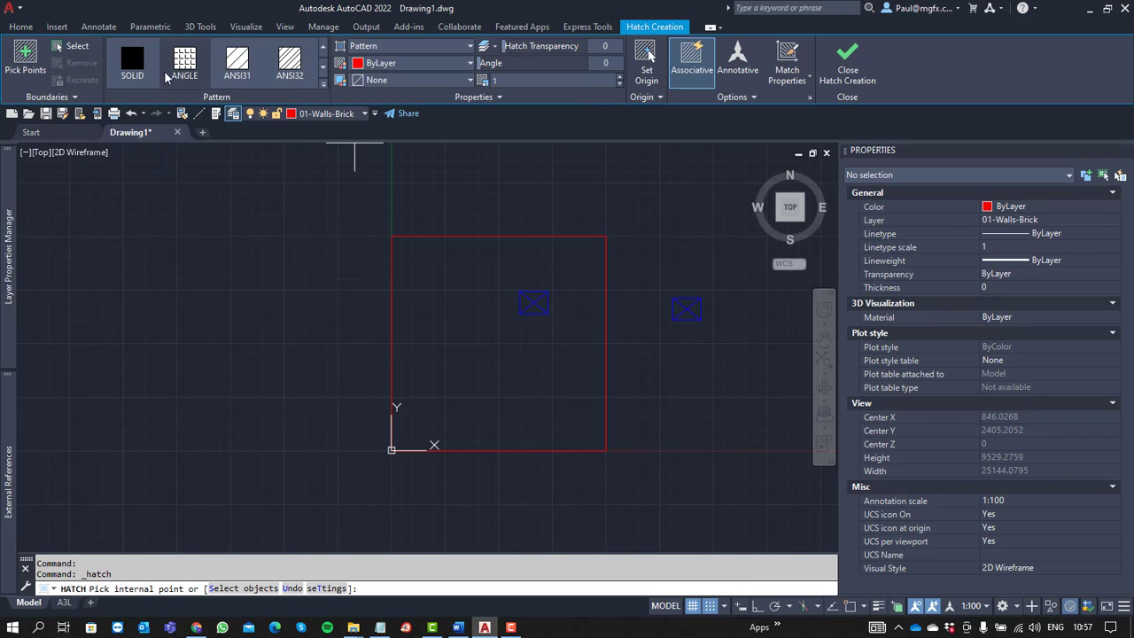
- Choose the ANSI31 line pattern, preview scale 10, then set scale 100
left_click(323, 85)
type("45")
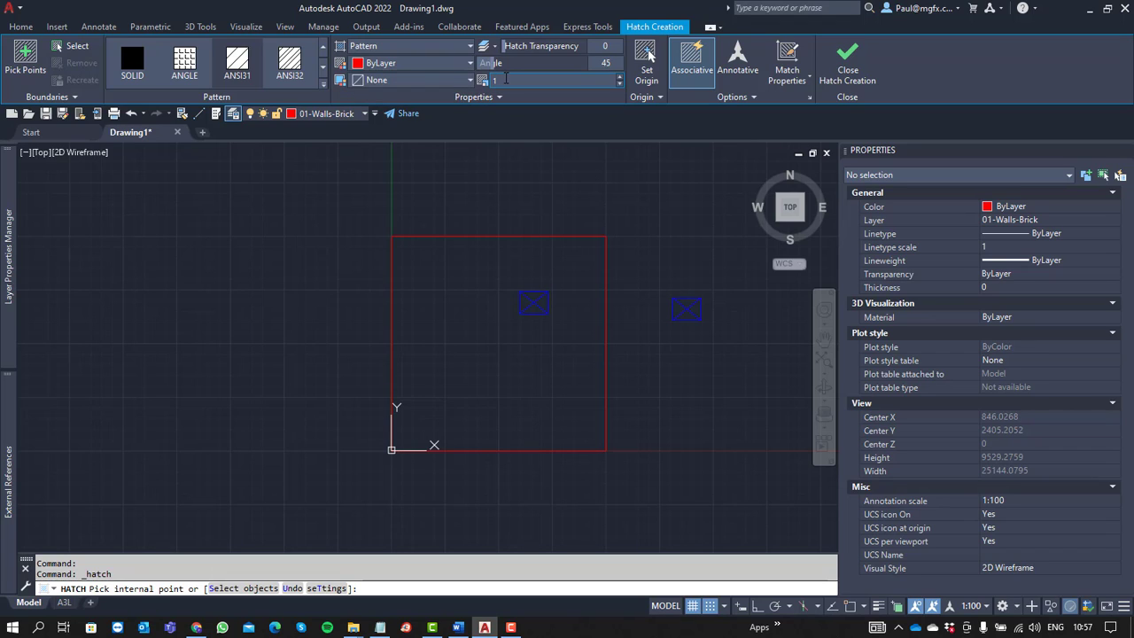
type("10")
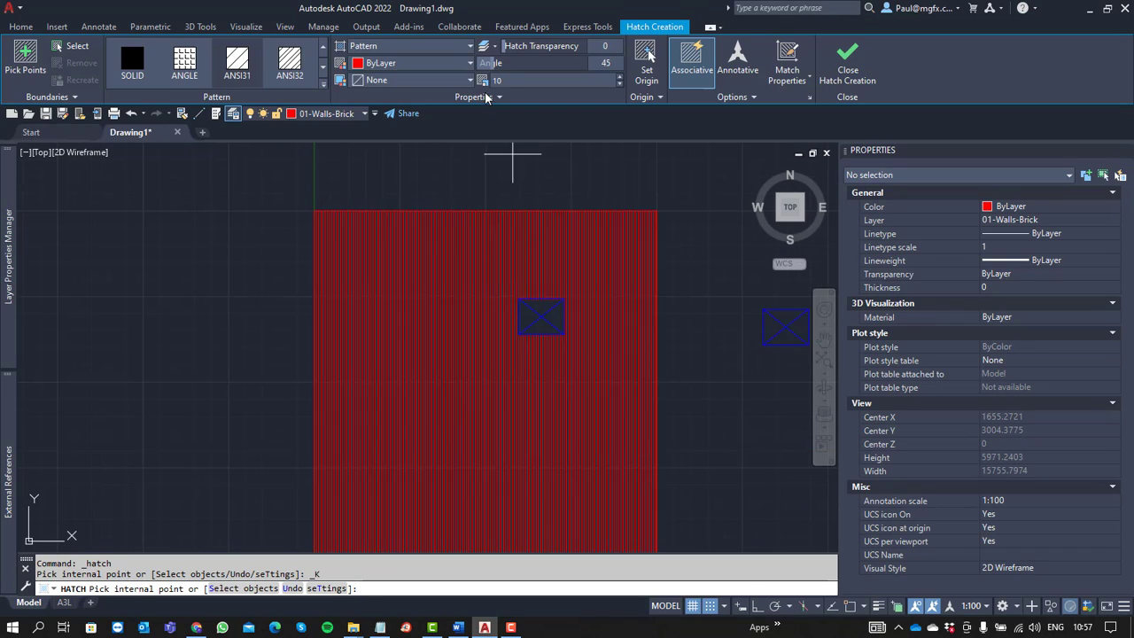
type("100")
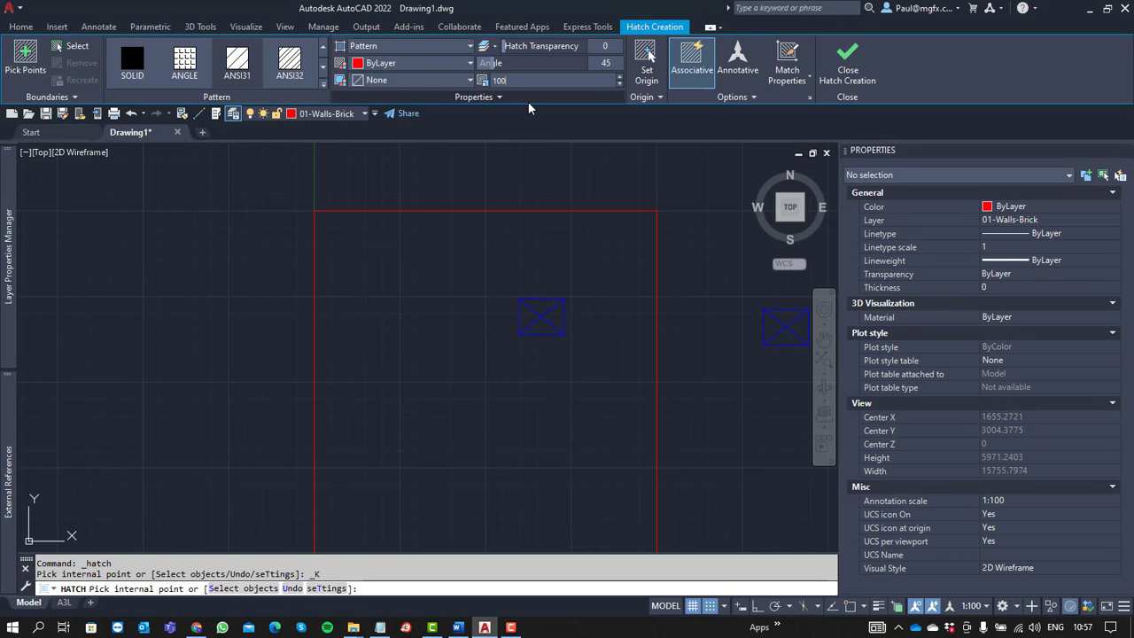
mouse_move(458, 301)
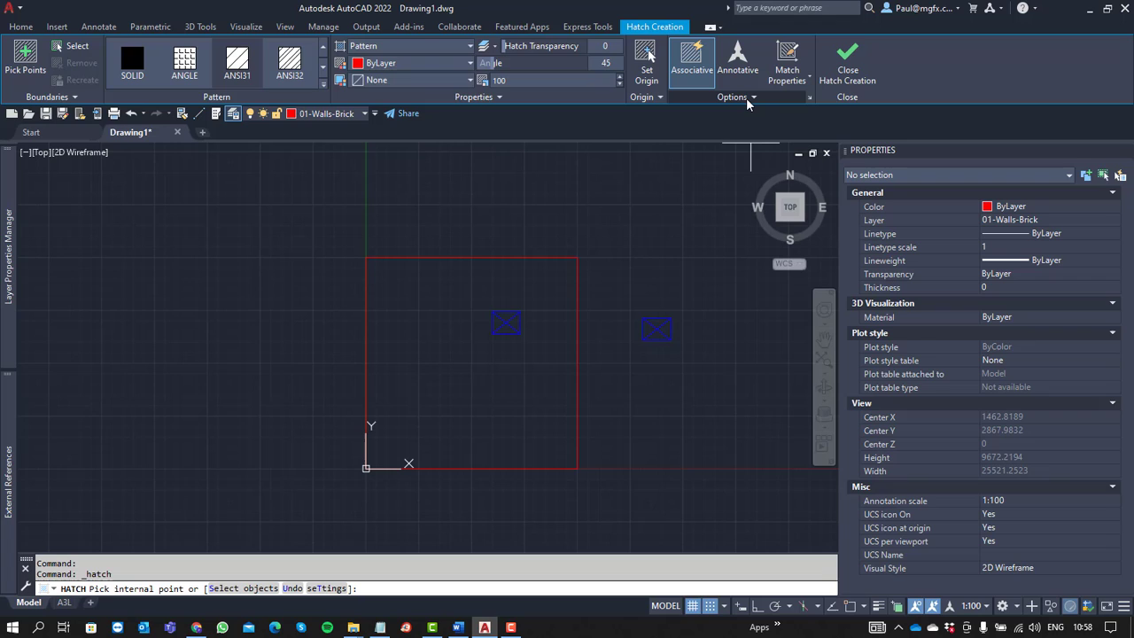
- Show the hatch island detection and gap tolerance options
left_click(733, 96)
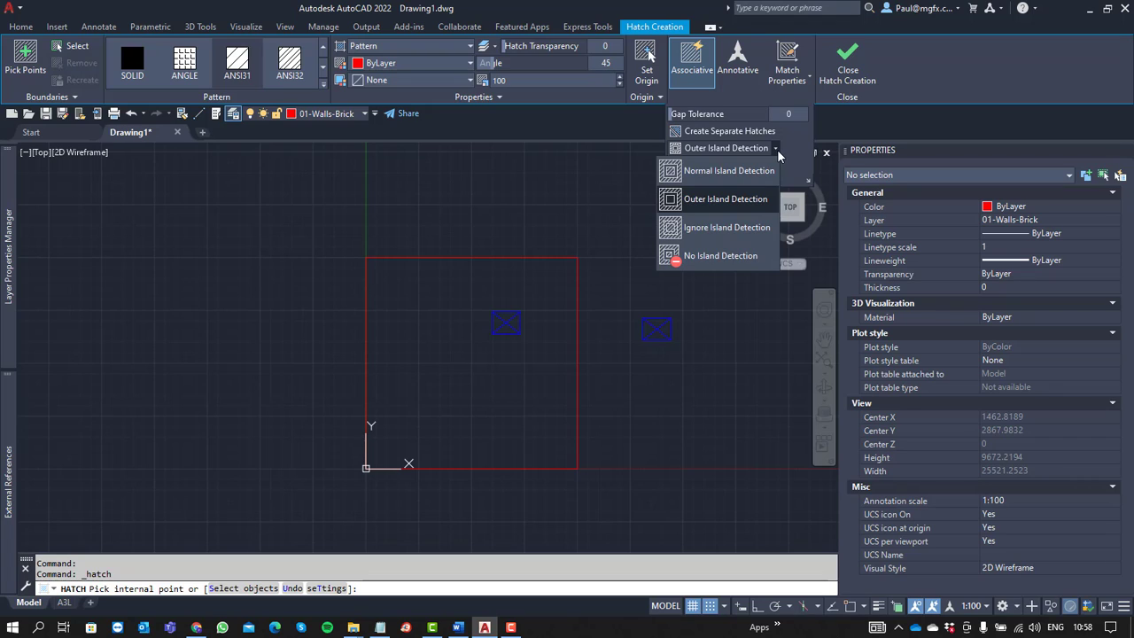
mouse_move(790, 145)
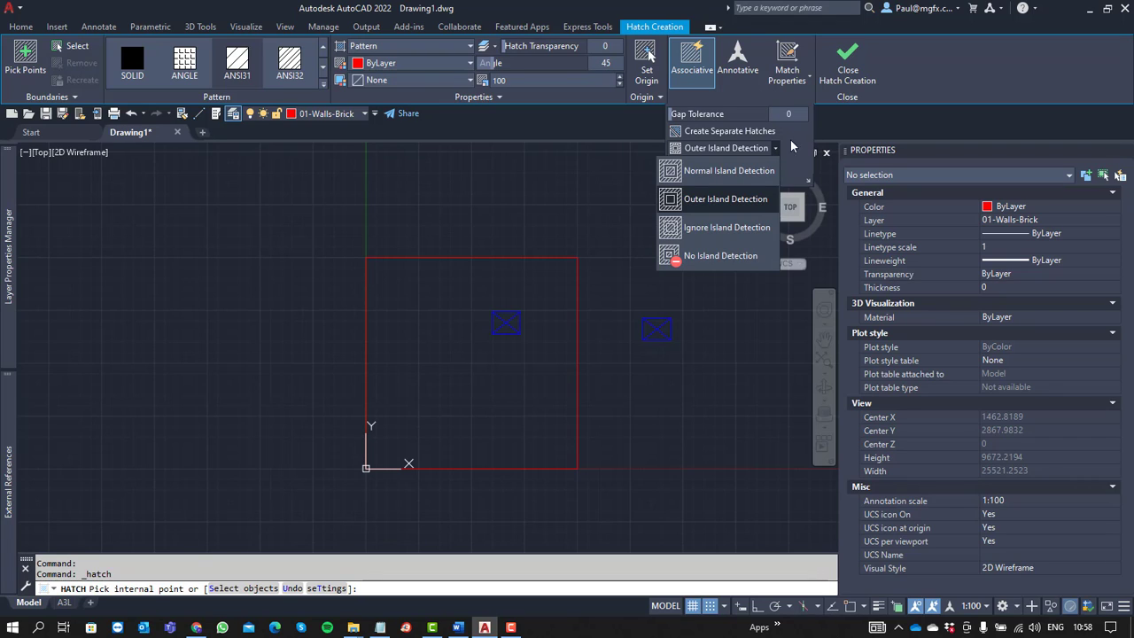
mouse_move(765, 170)
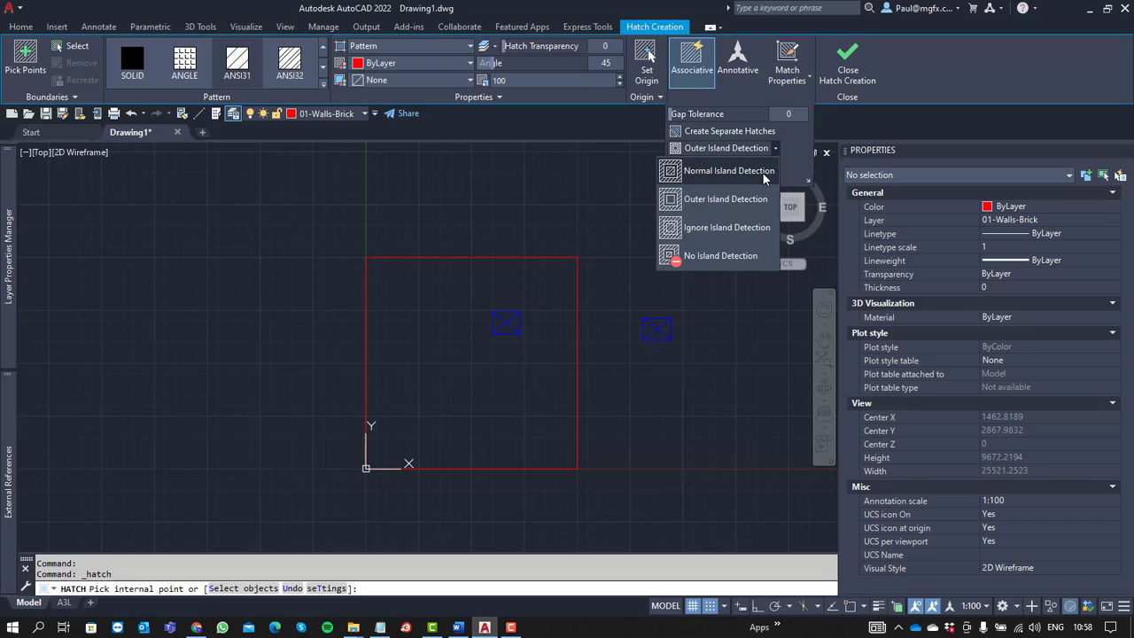
mouse_move(719, 255)
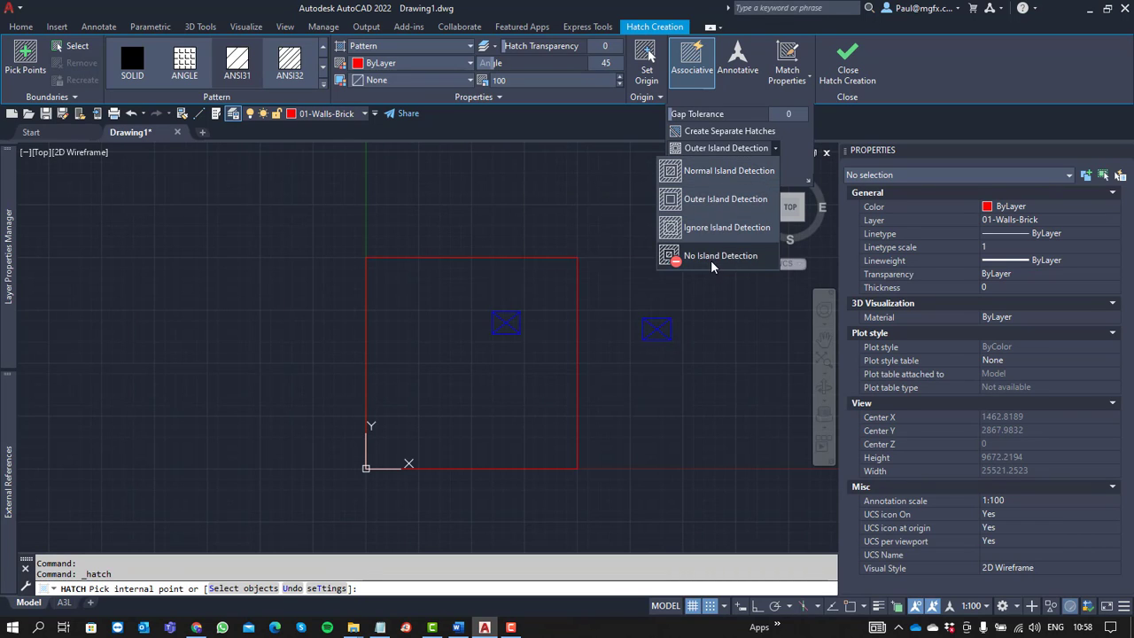
mouse_move(727, 198)
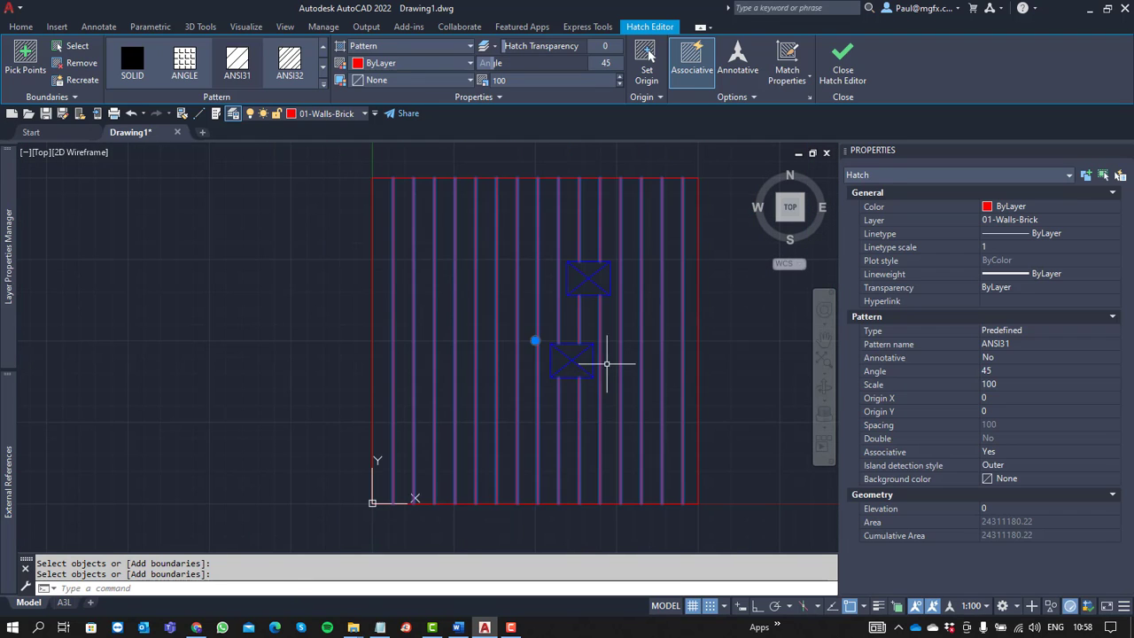
- Close the hatch editor, leaving the red rectangle filled with the line hatch
left_click(841, 62)
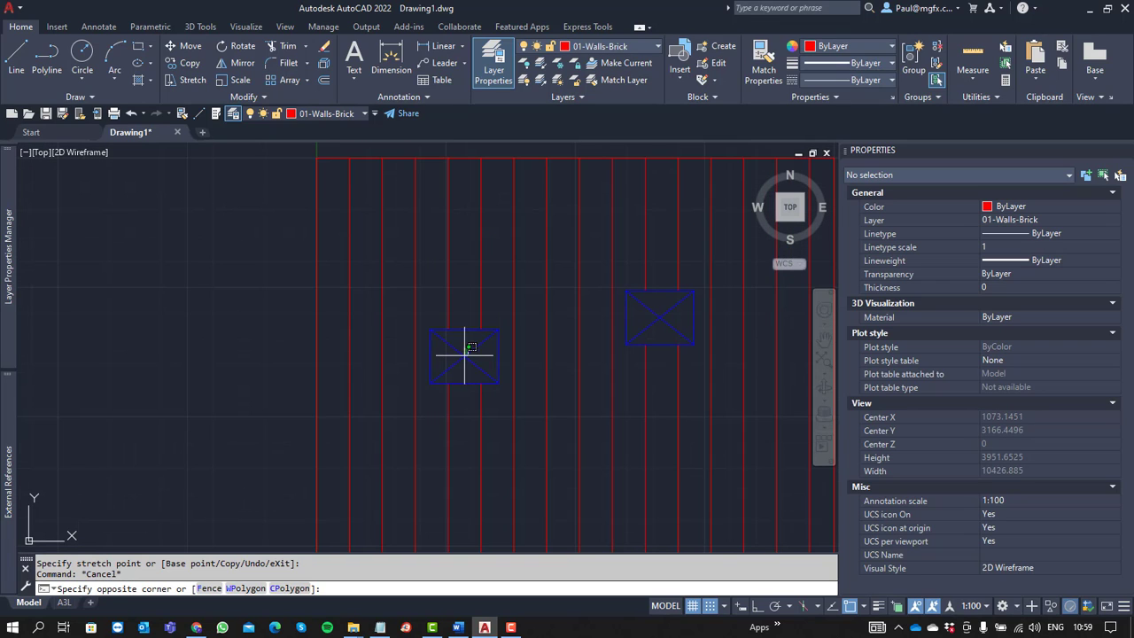
- Copy the hatched rectangle with its furniture blocks to the right of the original
left_click_drag(465, 354, 528, 443)
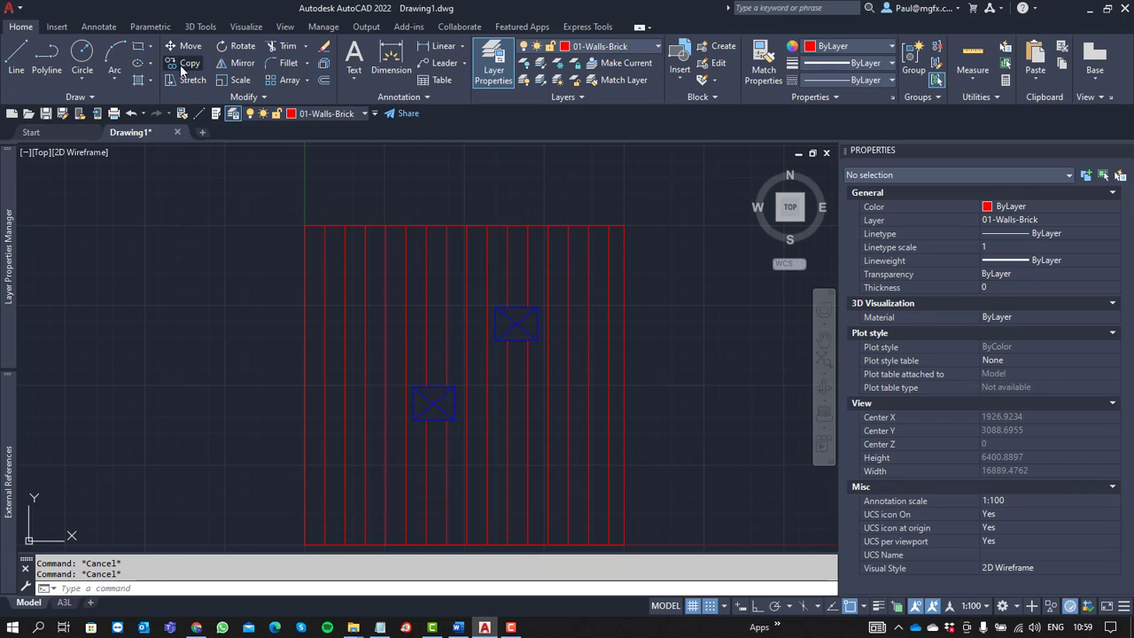
left_click(190, 64)
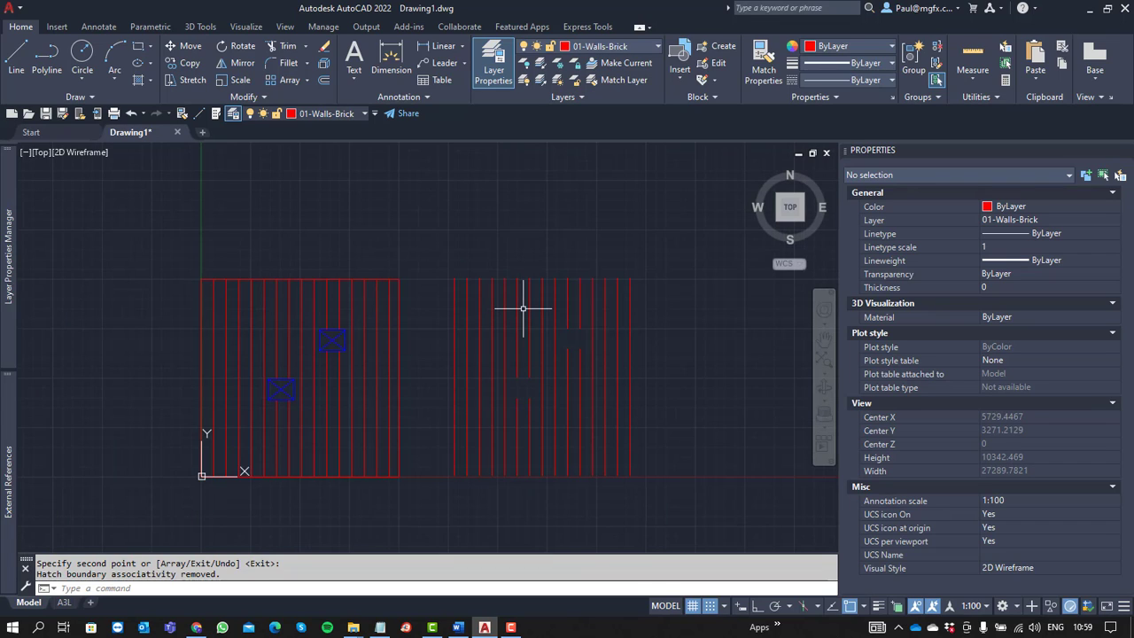
mouse_move(523, 406)
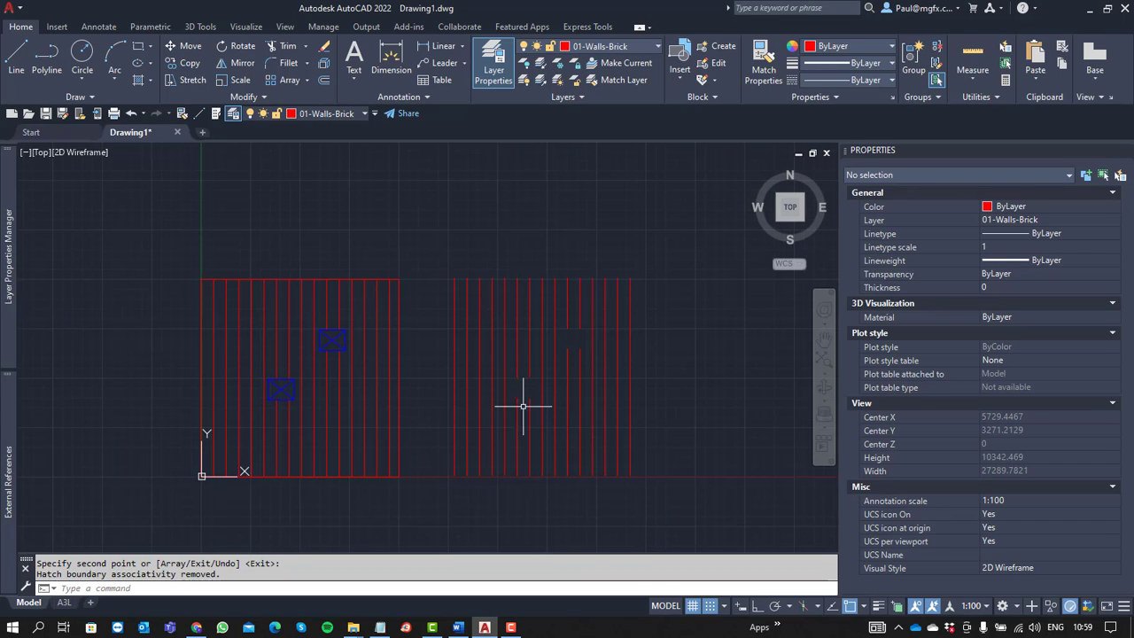
mouse_move(357, 333)
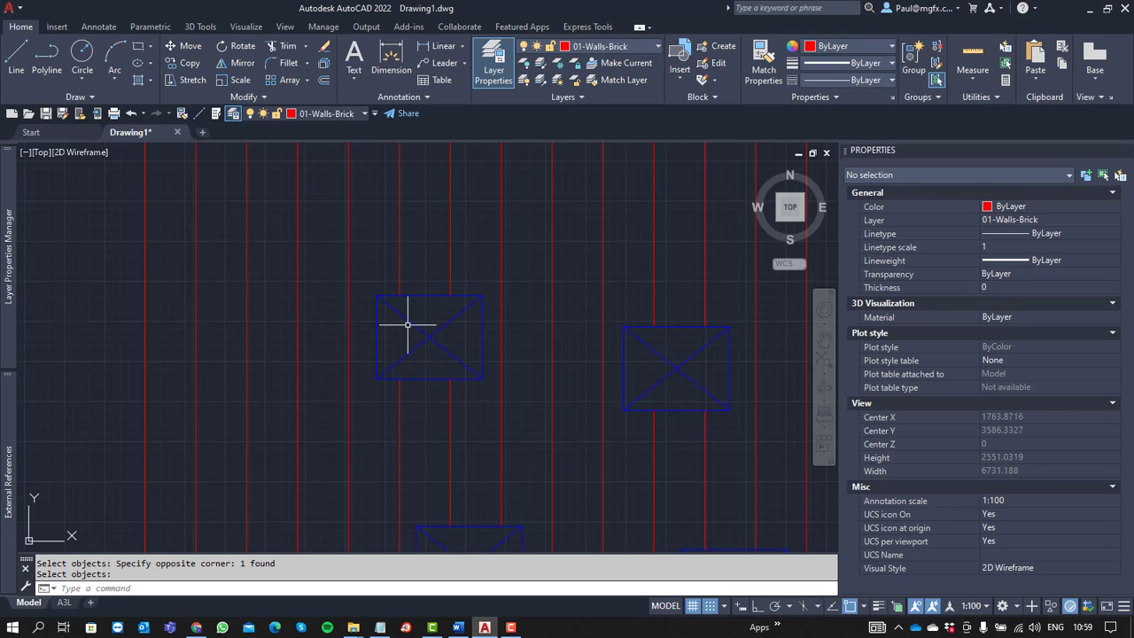
- Select the furniture block and bring up its right-click actions for Block Editor
left_click(429, 336)
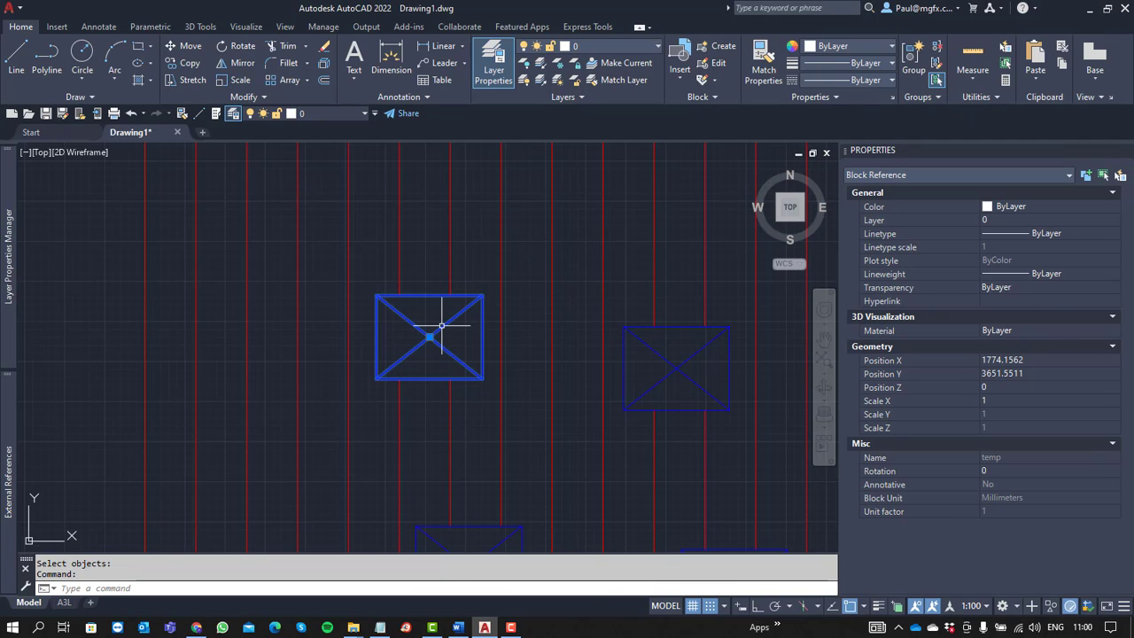
right_click(428, 337)
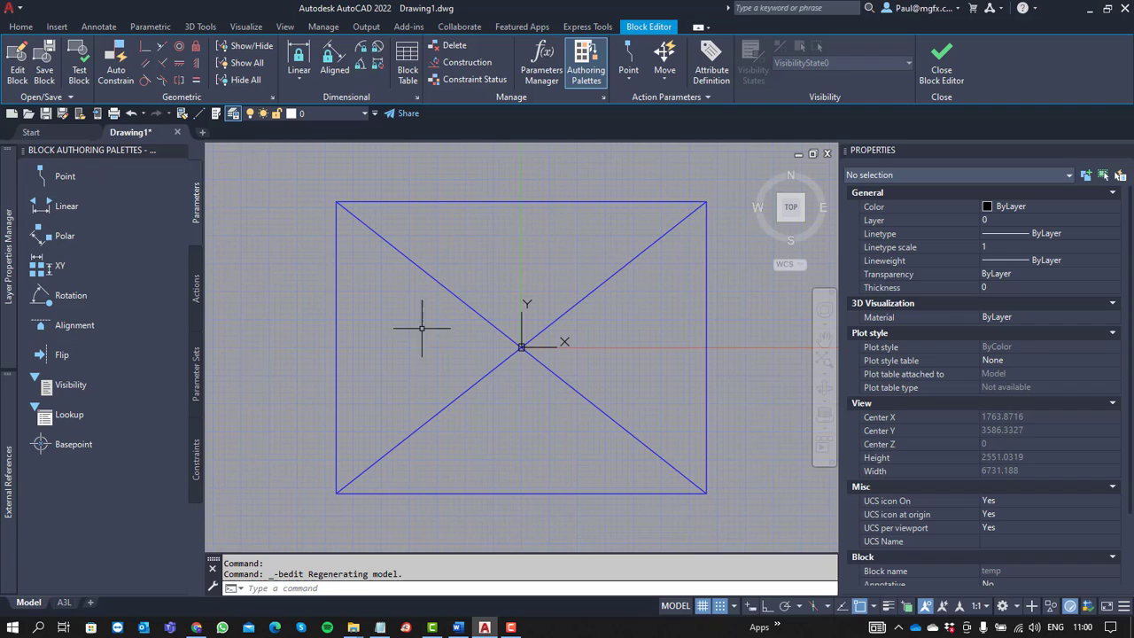
mouse_move(348, 248)
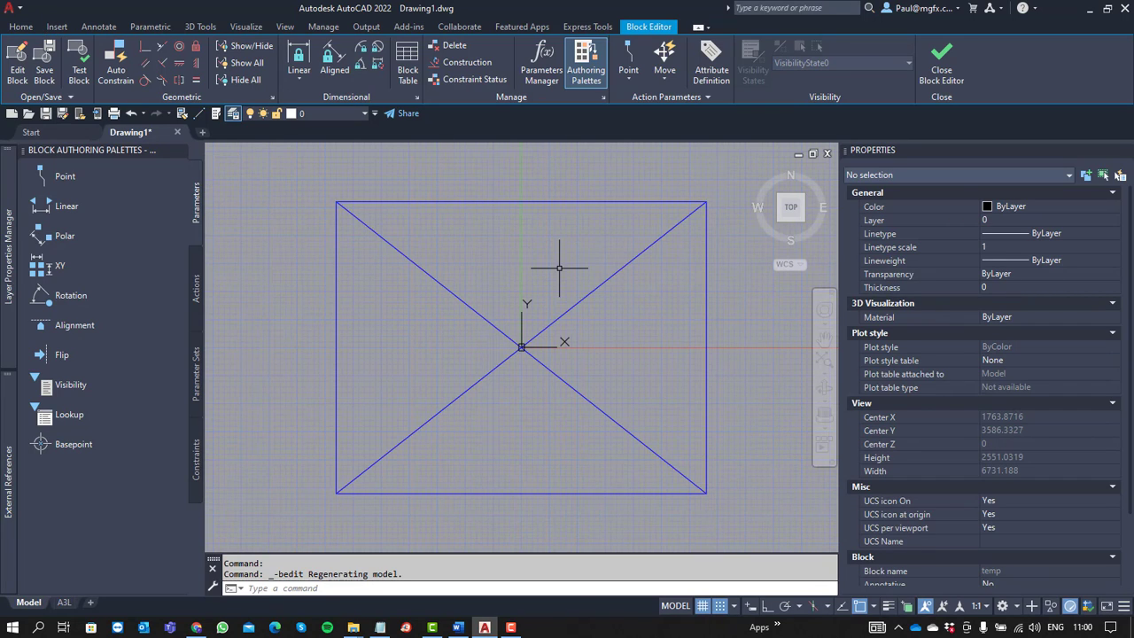
mouse_move(552, 266)
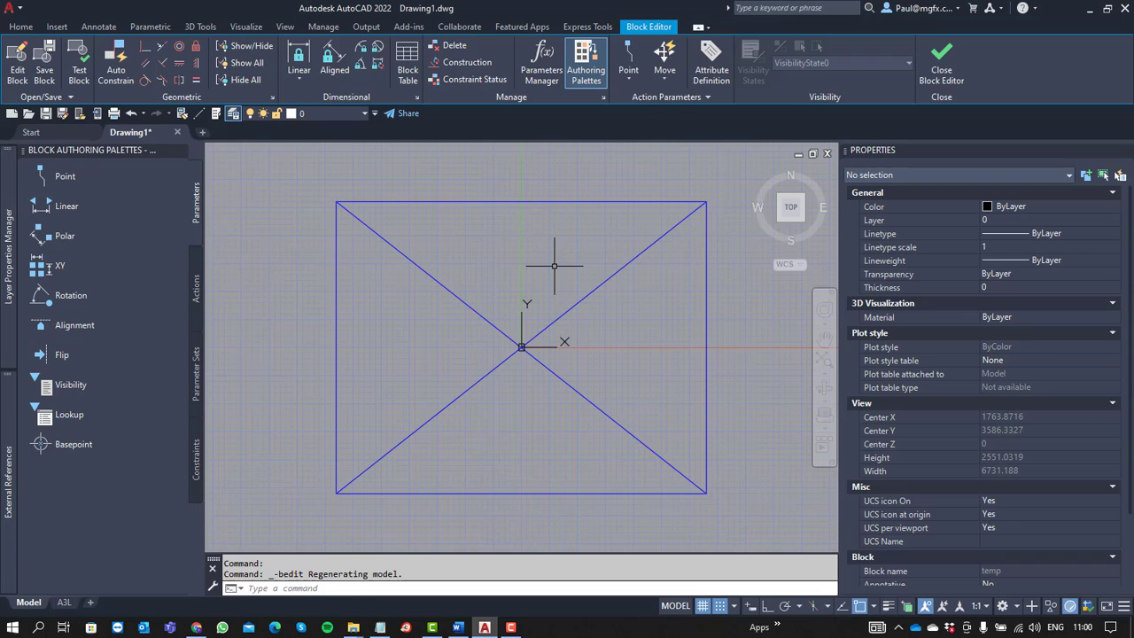
- Create a new layer named White with true colour 255,255,255 in the Layer Properties Manager
left_click(21, 26)
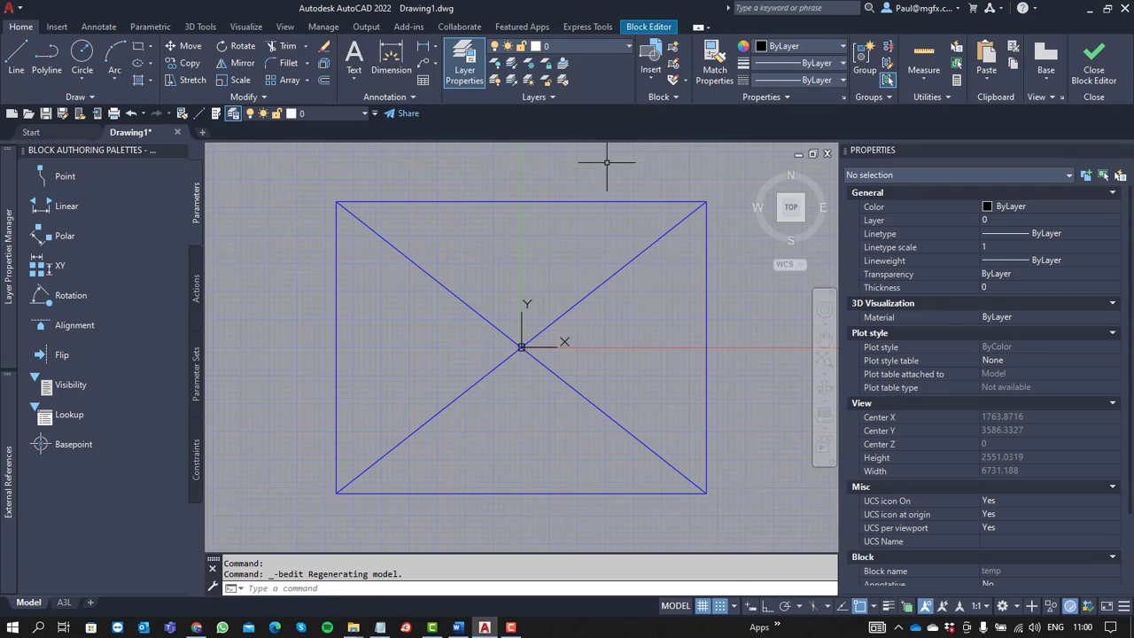
mouse_move(521, 163)
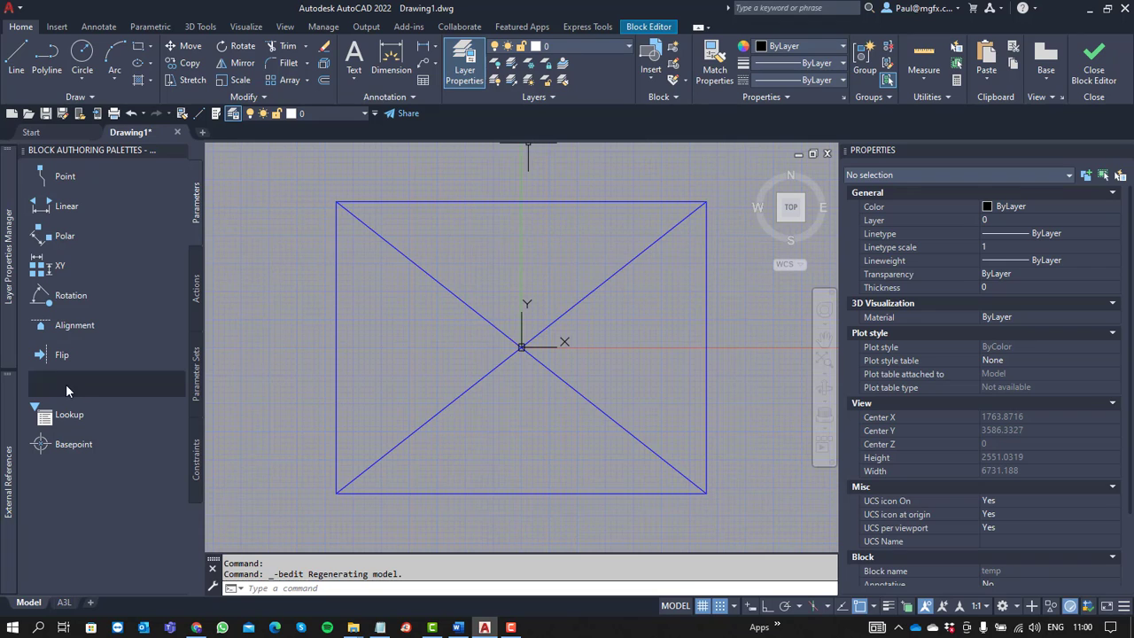
left_click(464, 62)
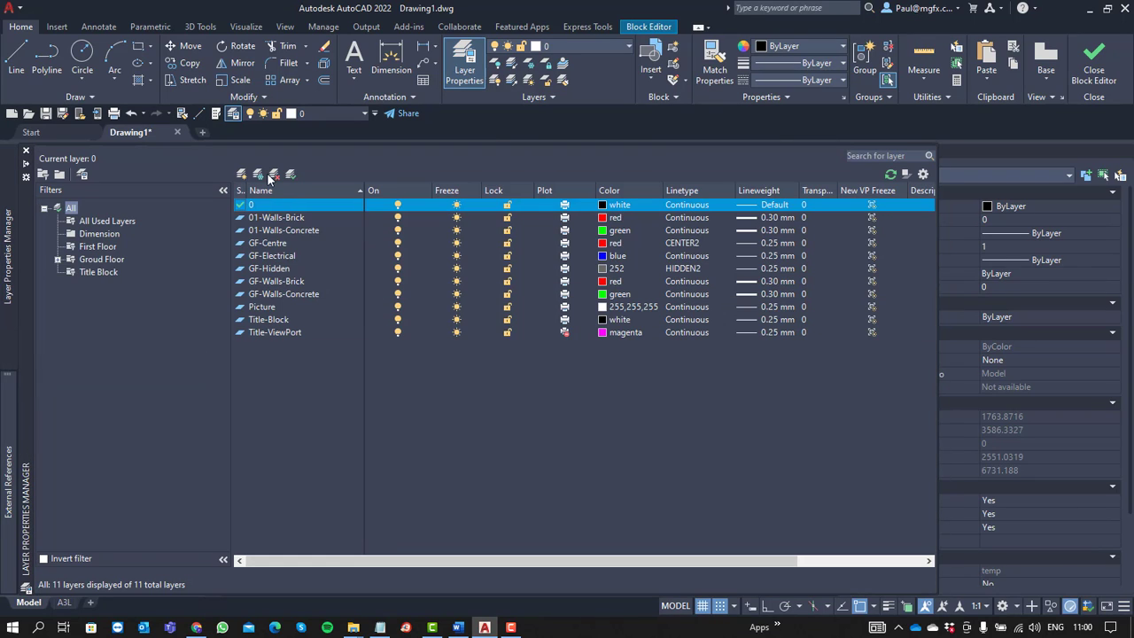
left_click(241, 174)
type("White")
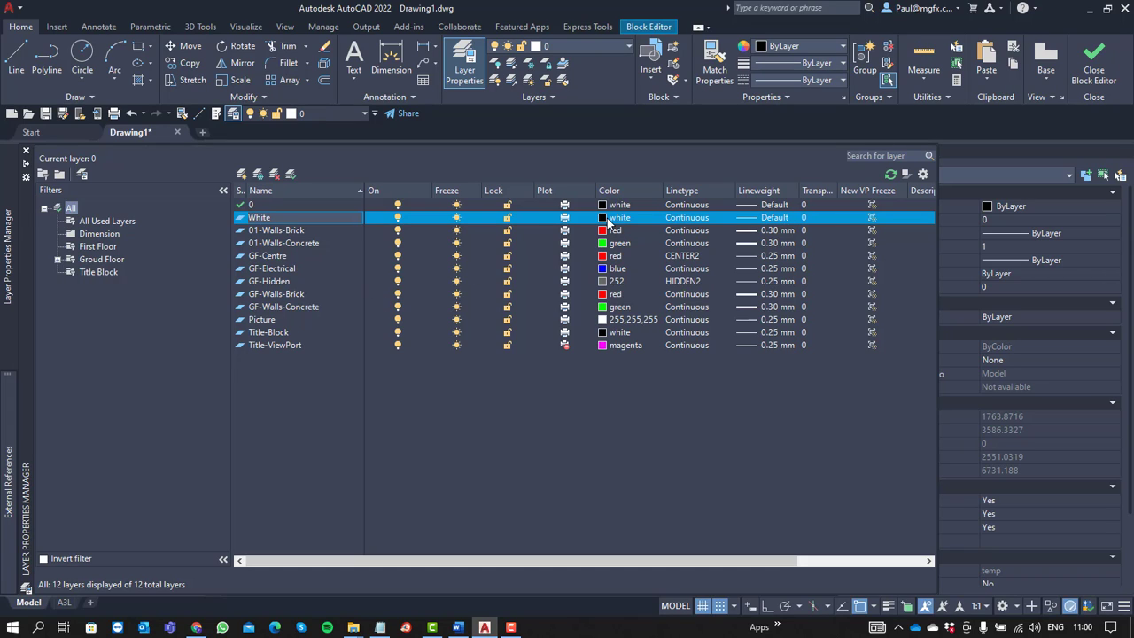
left_click(603, 216)
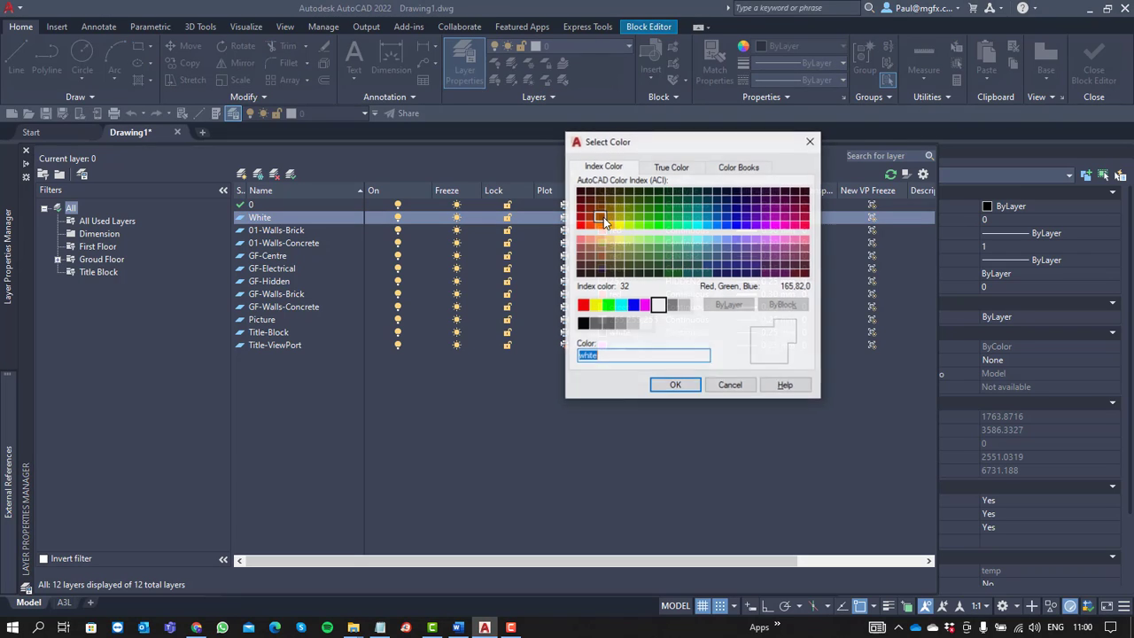
left_click(658, 304)
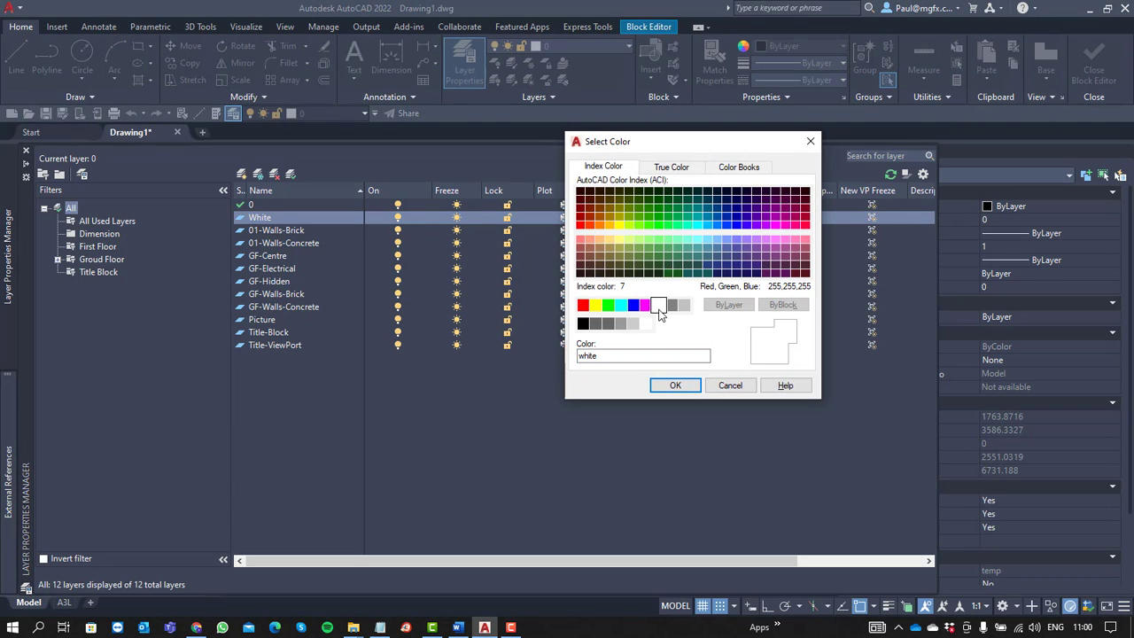
left_click(670, 167)
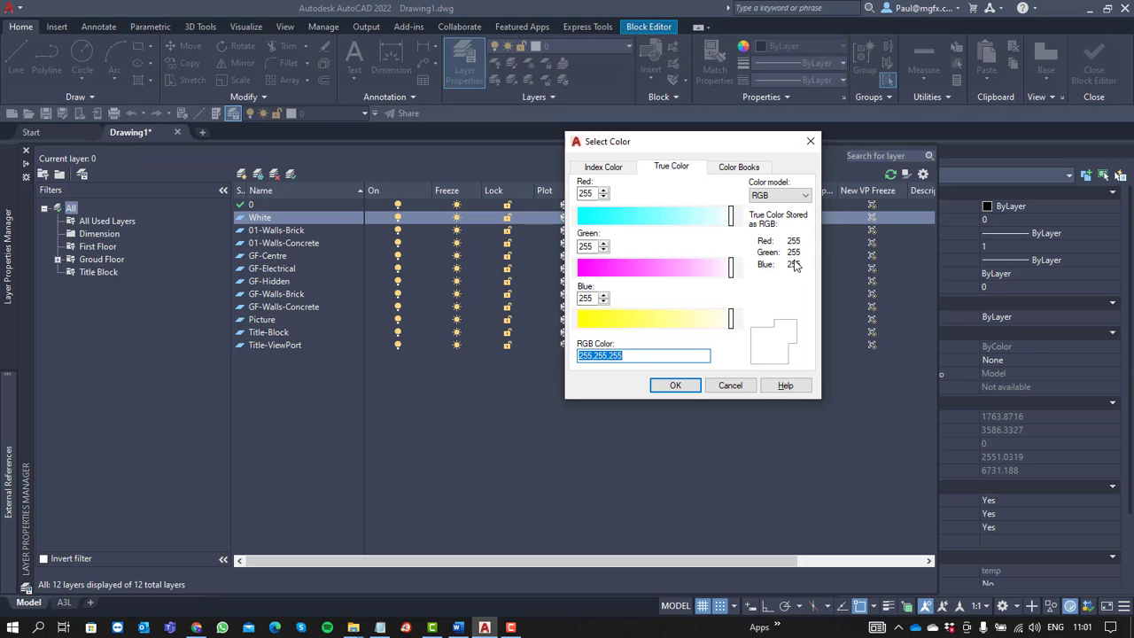
left_click(675, 384)
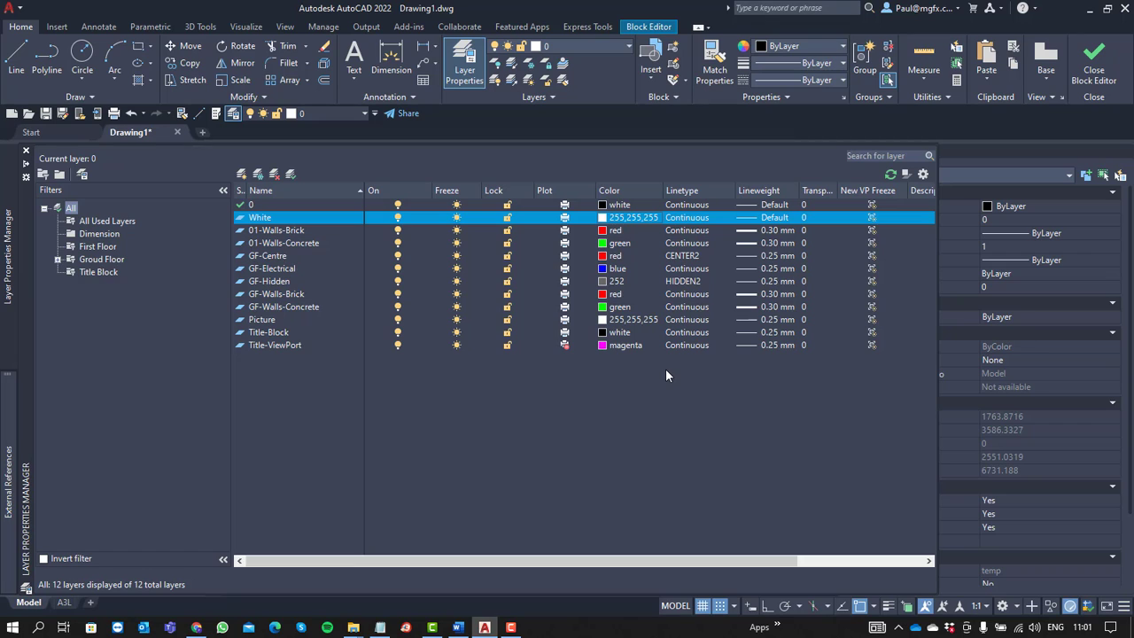
mouse_move(781, 581)
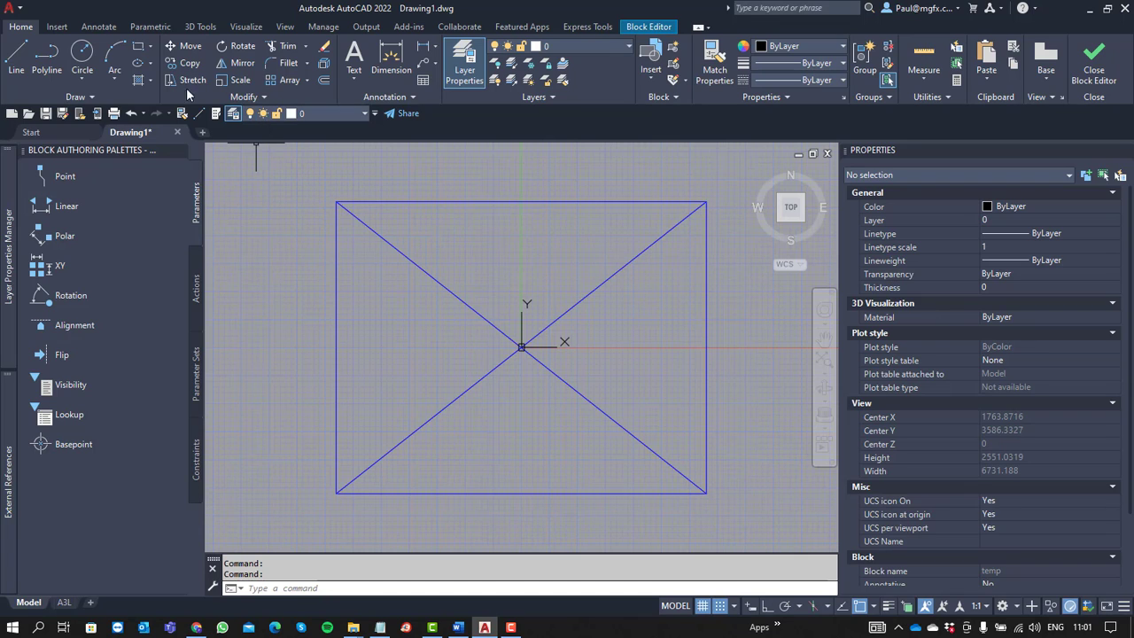
- Make White the current layer and fill the block's rectangle with a SOLID hatch
left_click(138, 82)
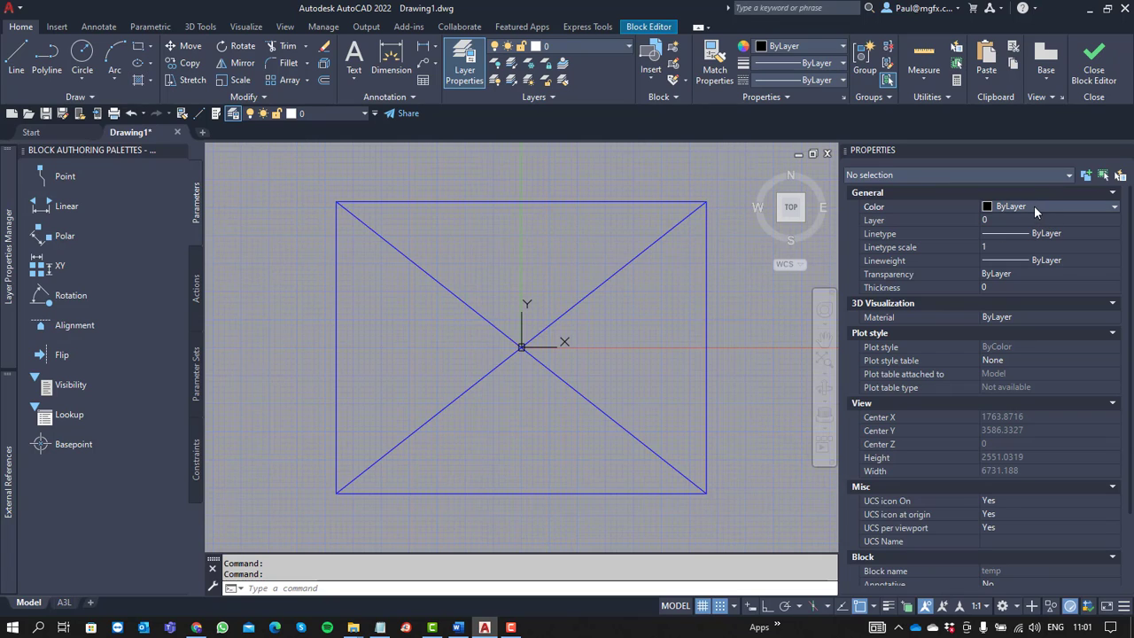
left_click(1112, 220)
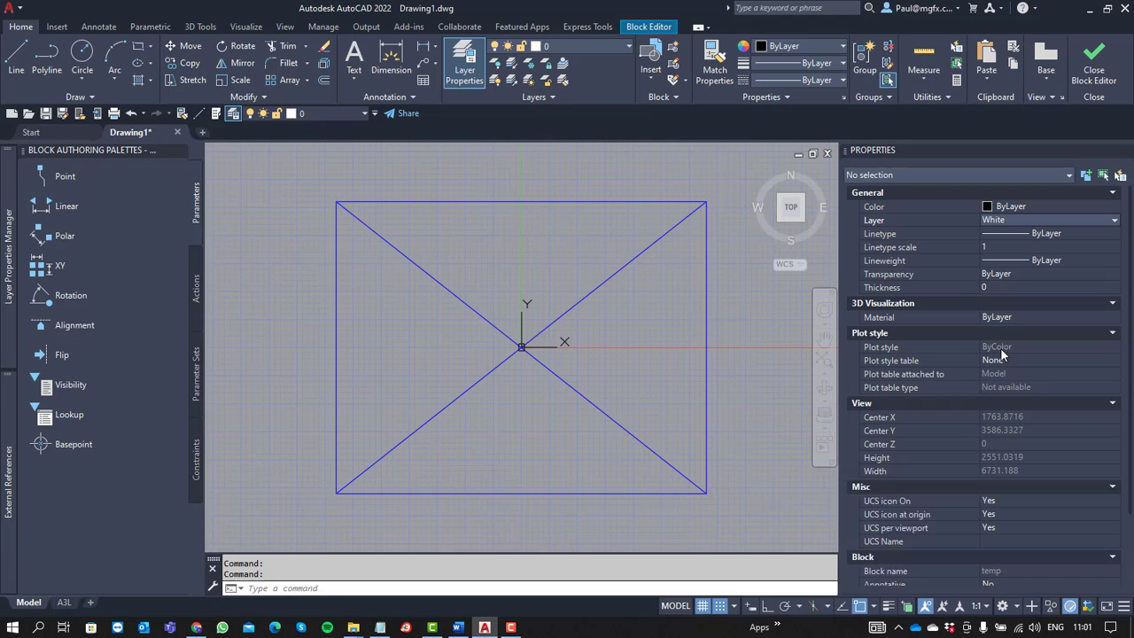
left_click(145, 81)
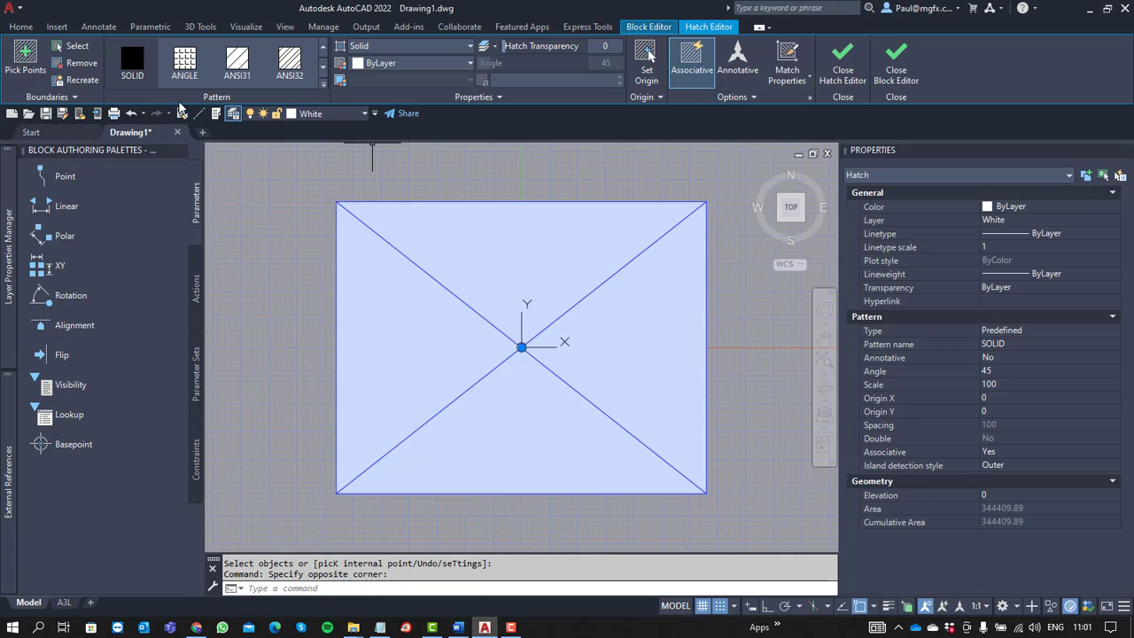
mouse_move(723, 159)
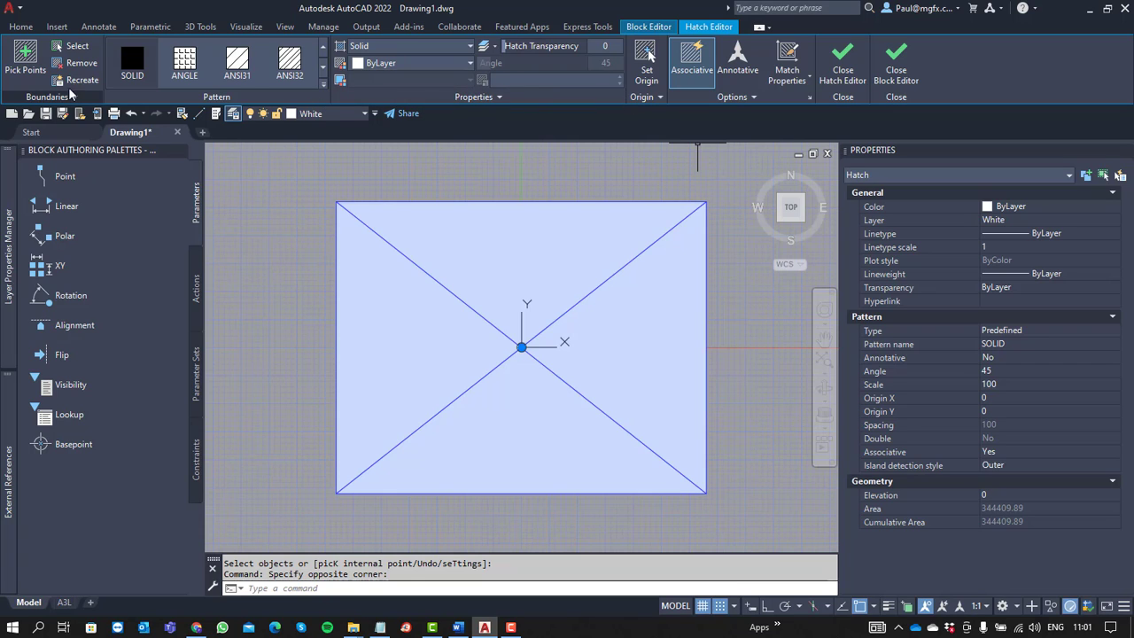
left_click(57, 27)
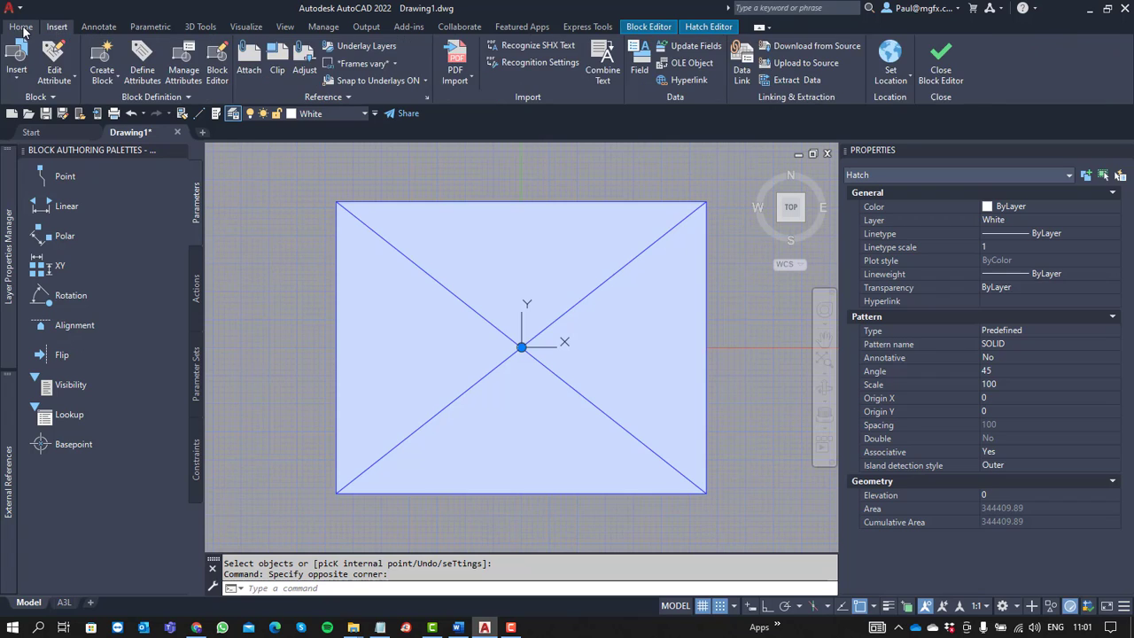
- Send the white solid hatch to back so the block's outline and diagonals show above it
left_click(19, 26)
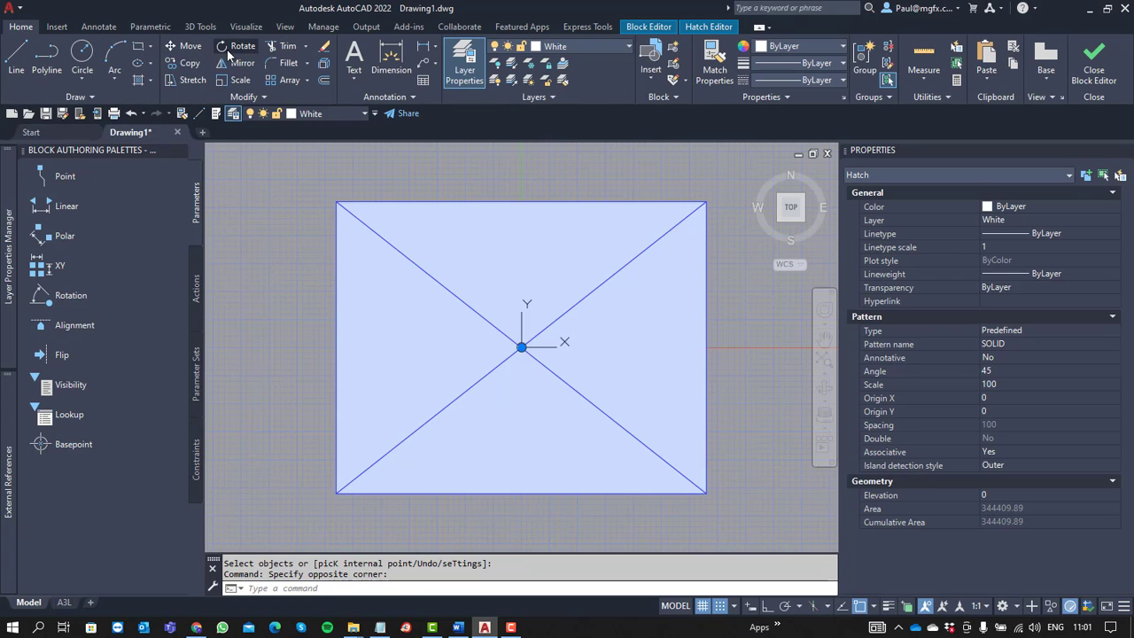
mouse_move(298, 49)
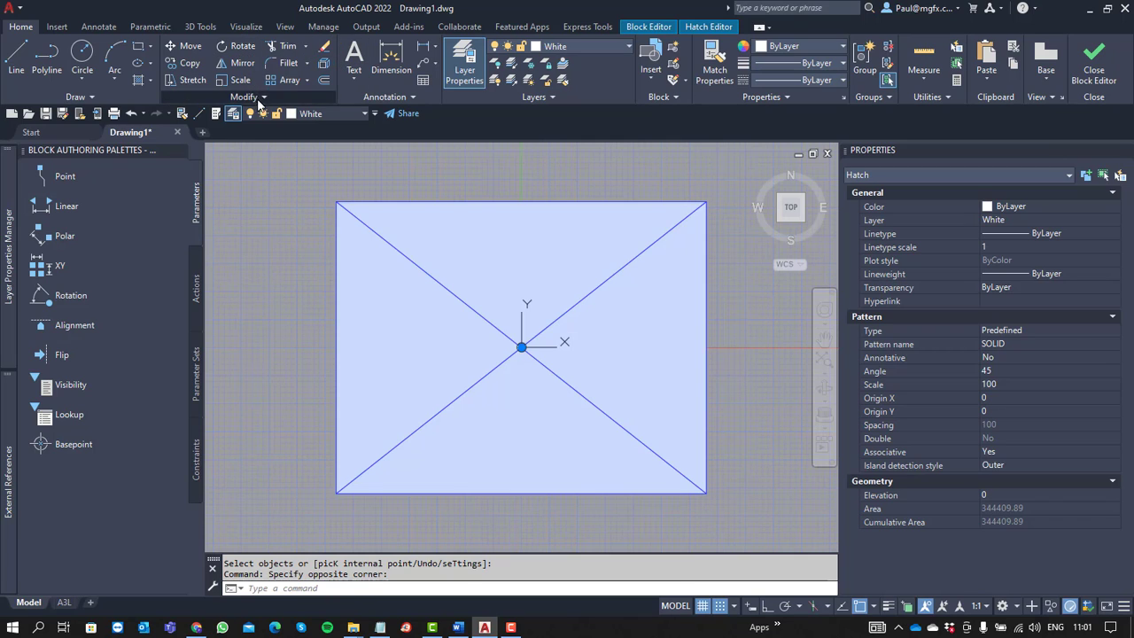
left_click(312, 131)
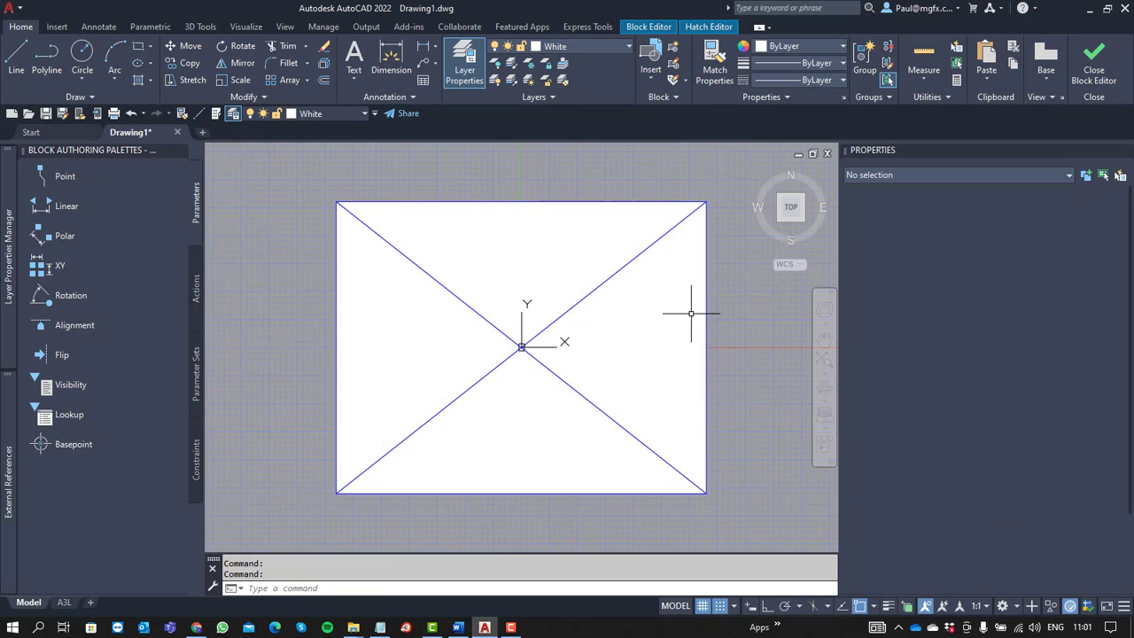
left_click(446, 277)
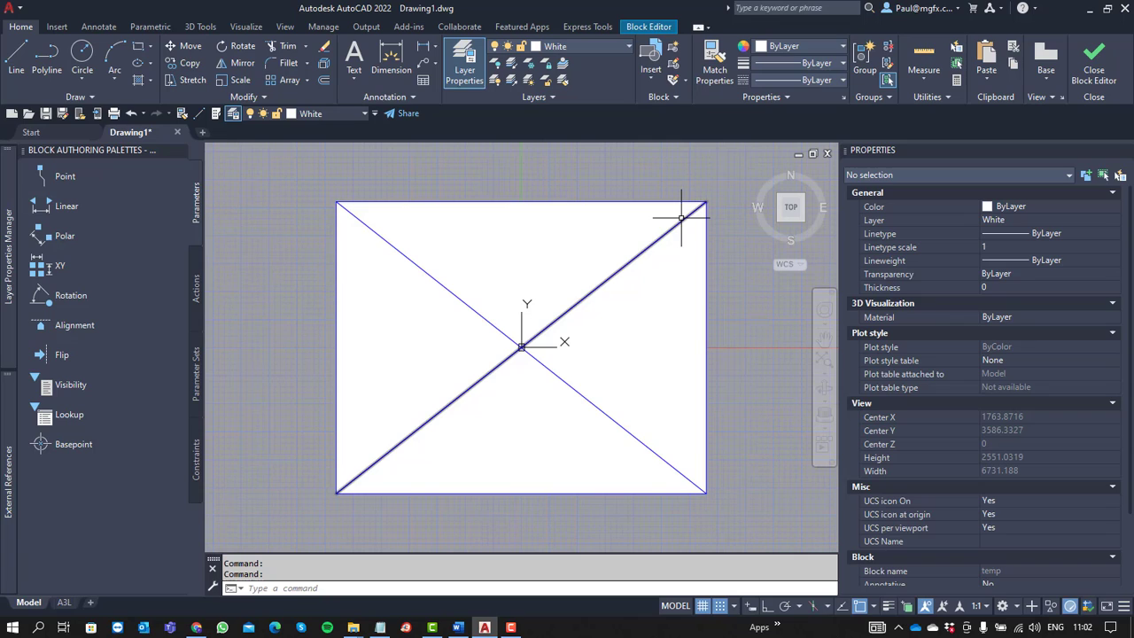
mouse_move(680, 216)
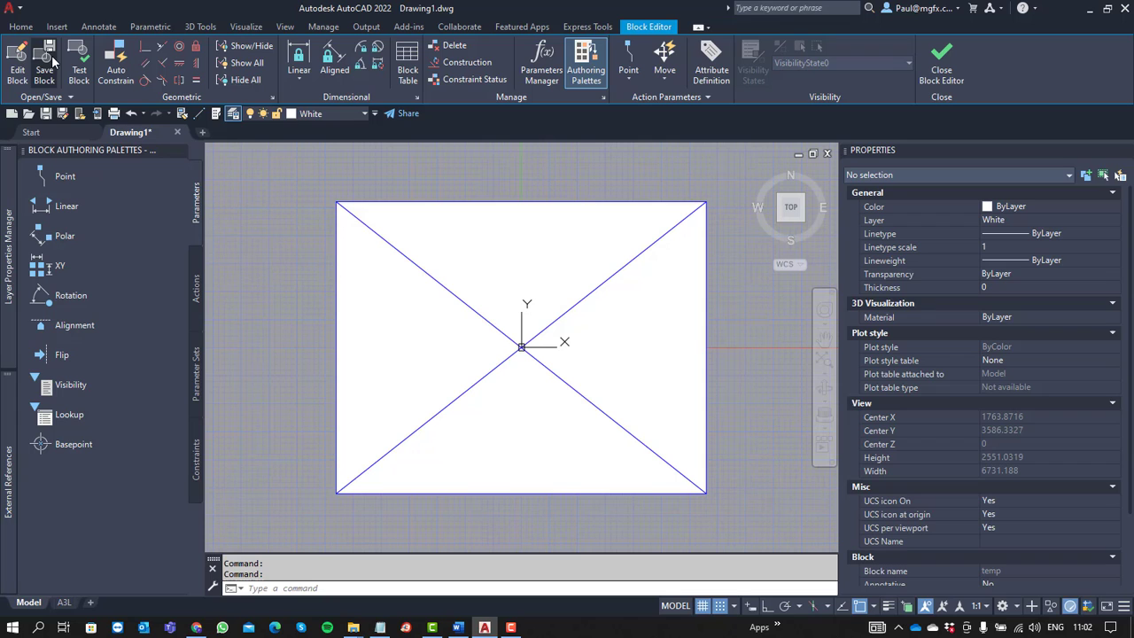
- Save the updated block definition and leave the Block Editor
left_click(44, 62)
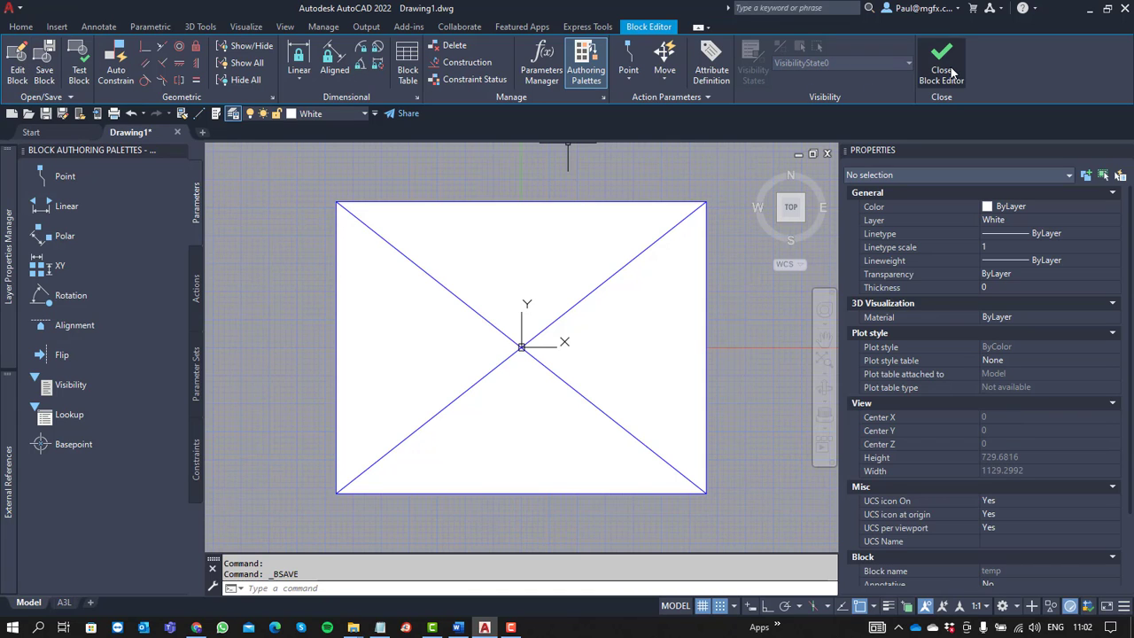
left_click(940, 62)
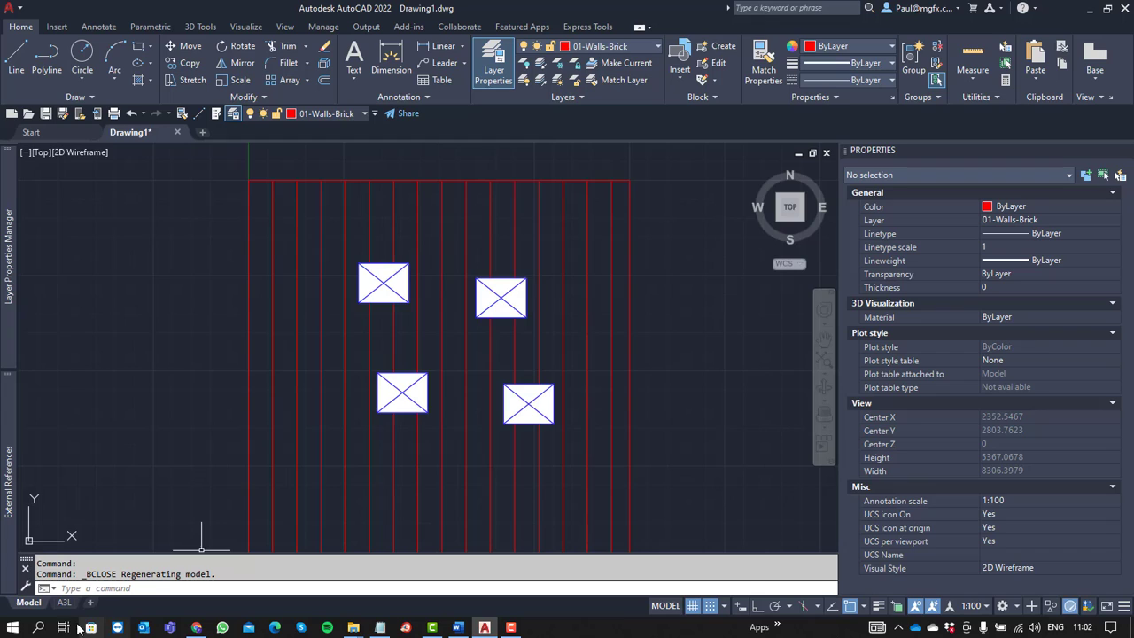
- Inspect the A3L layout viewport maximized, confirming the blocks hide the deck hatch, then restore it
left_click(64, 602)
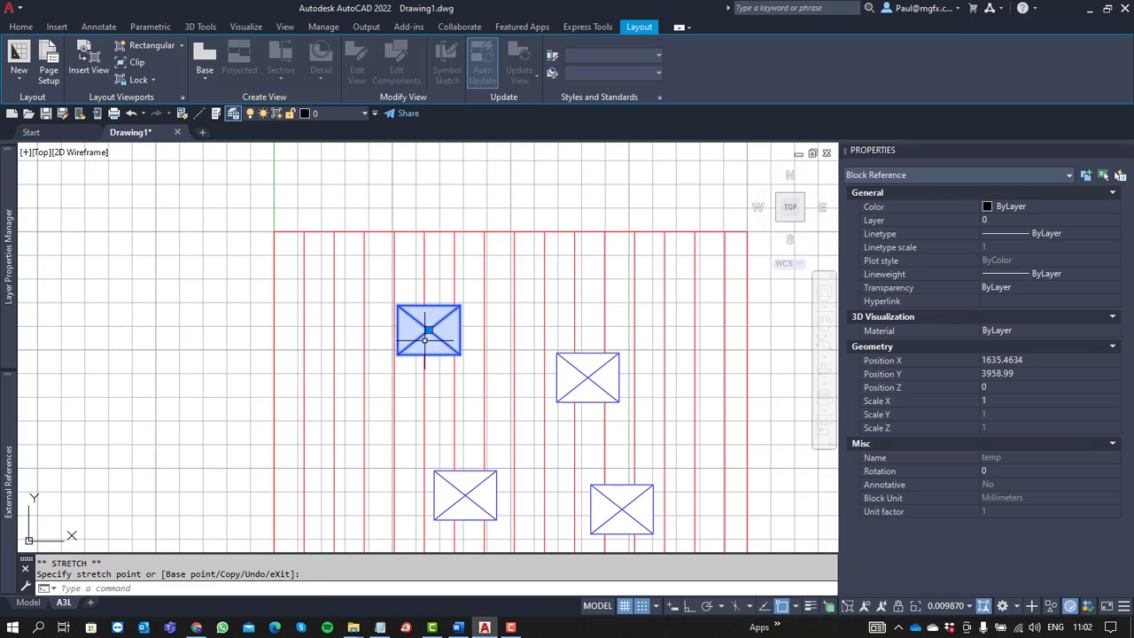
key("Escape")
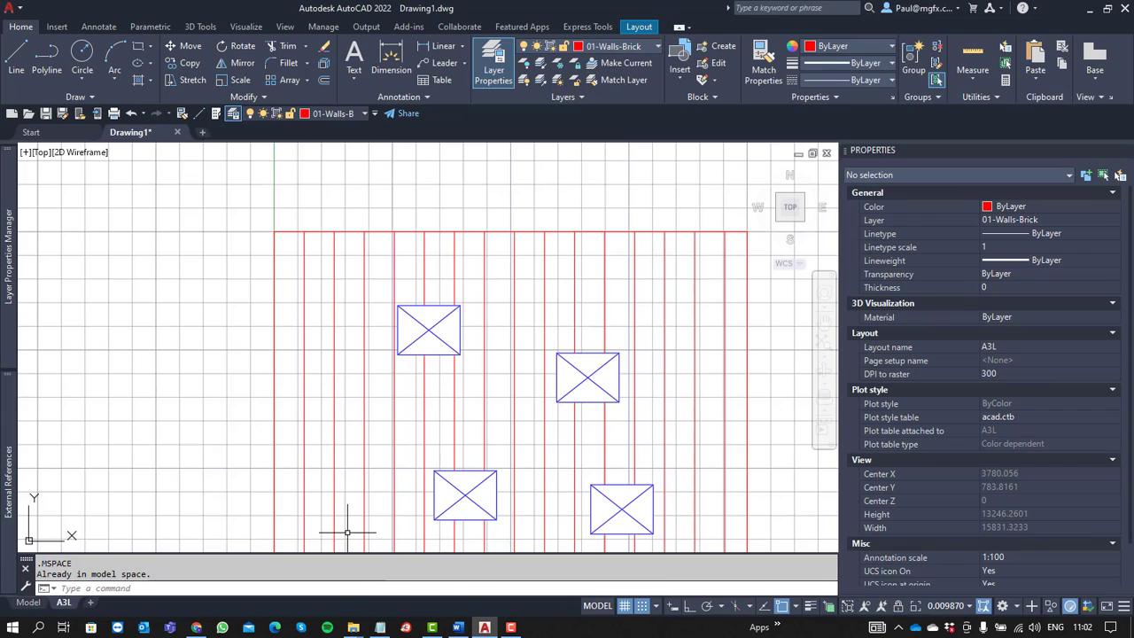
mouse_move(528, 524)
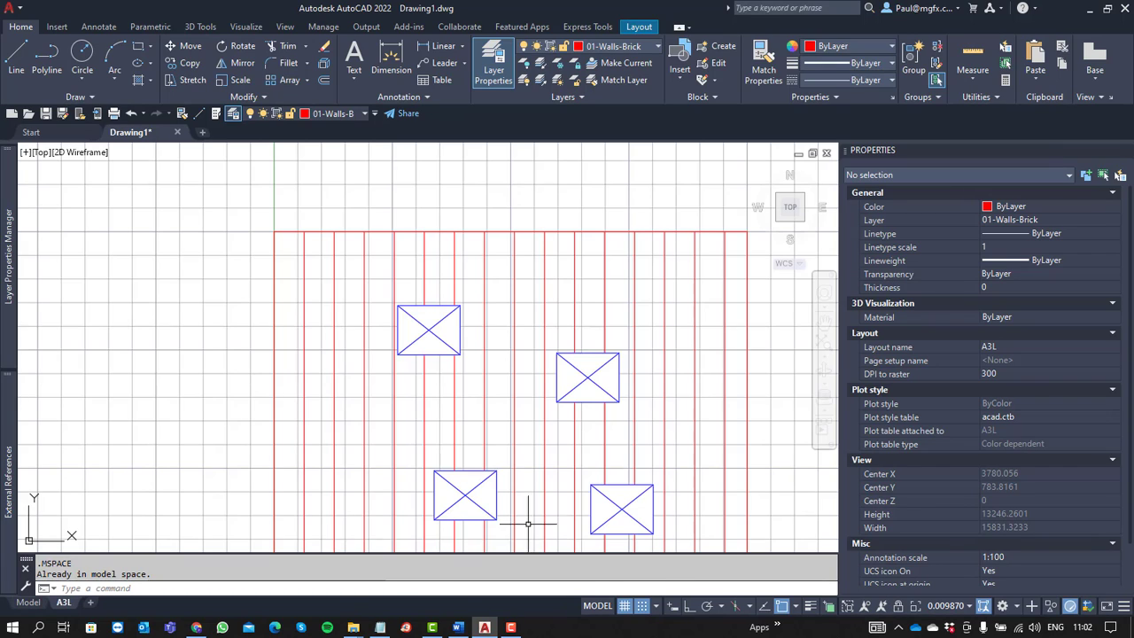
mouse_move(815, 546)
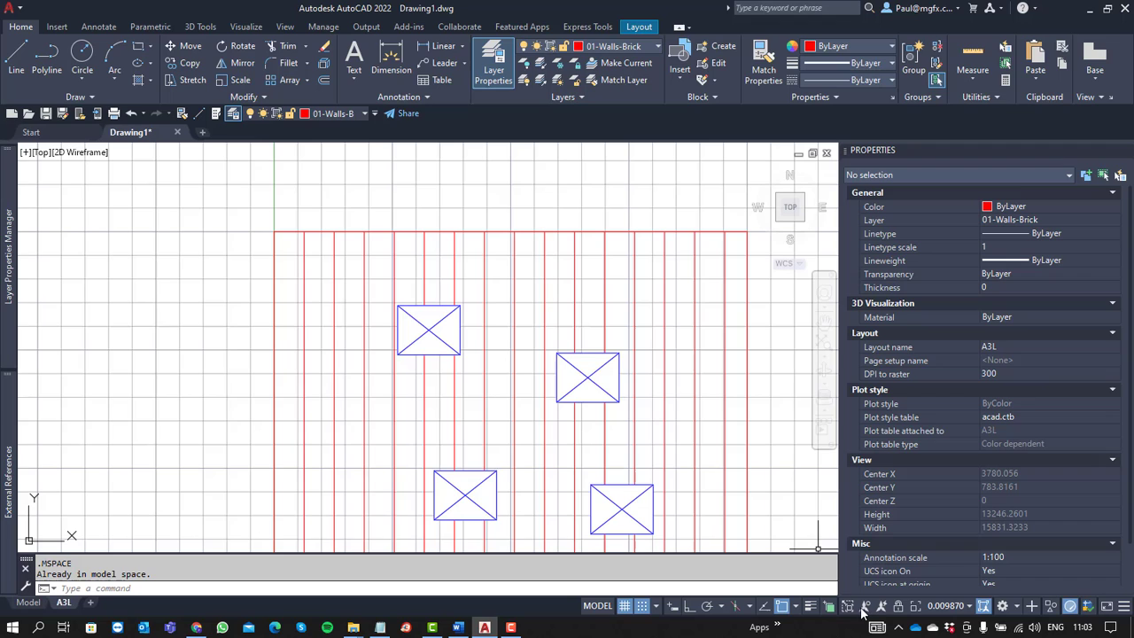
mouse_move(843, 606)
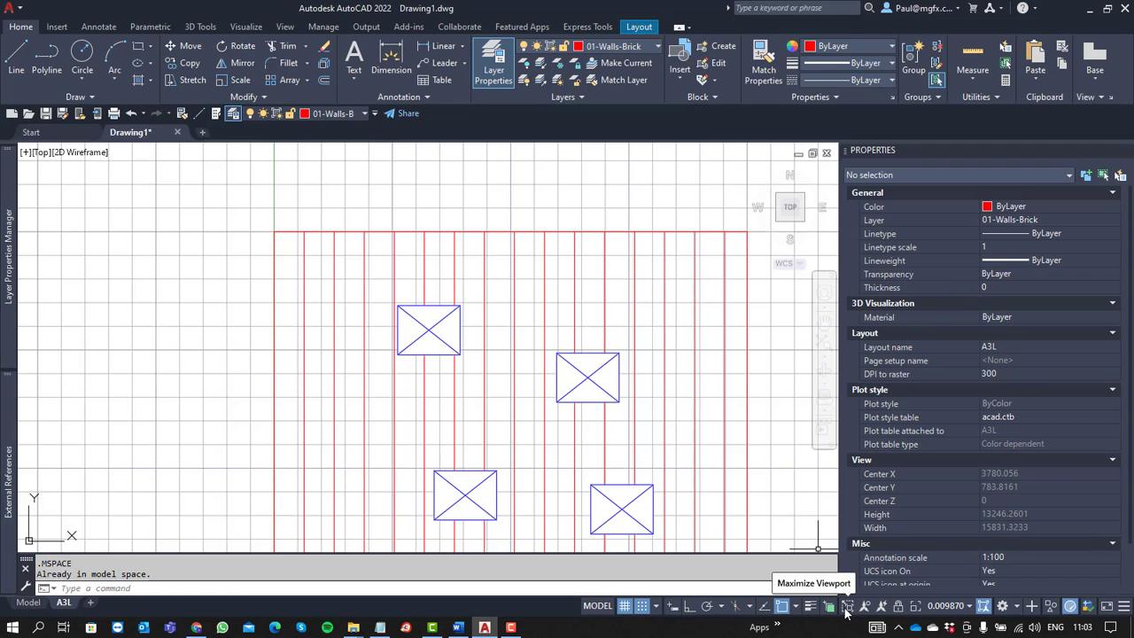
left_click(845, 606)
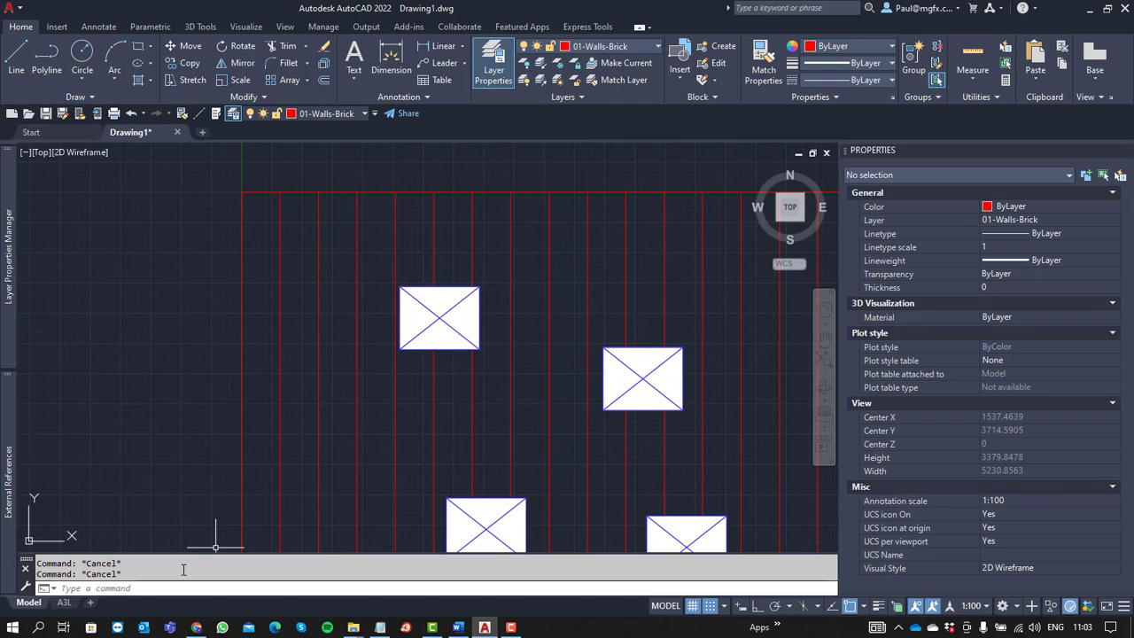
left_click(64, 603)
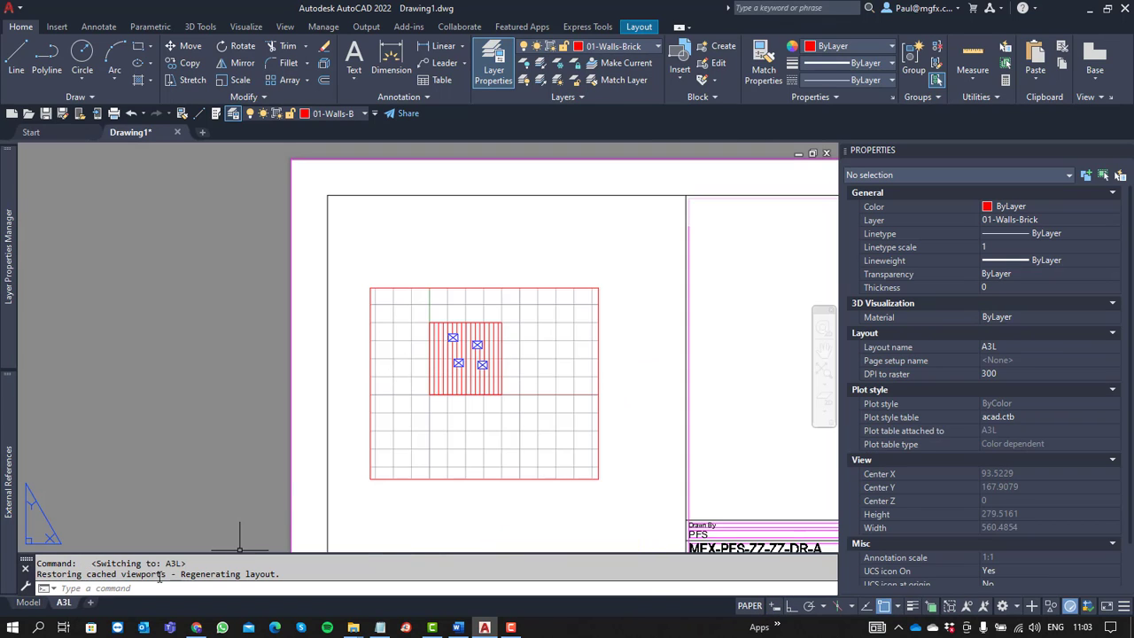
- Return to model space showing the white-backed blocks over the red deck hatch
left_click(28, 602)
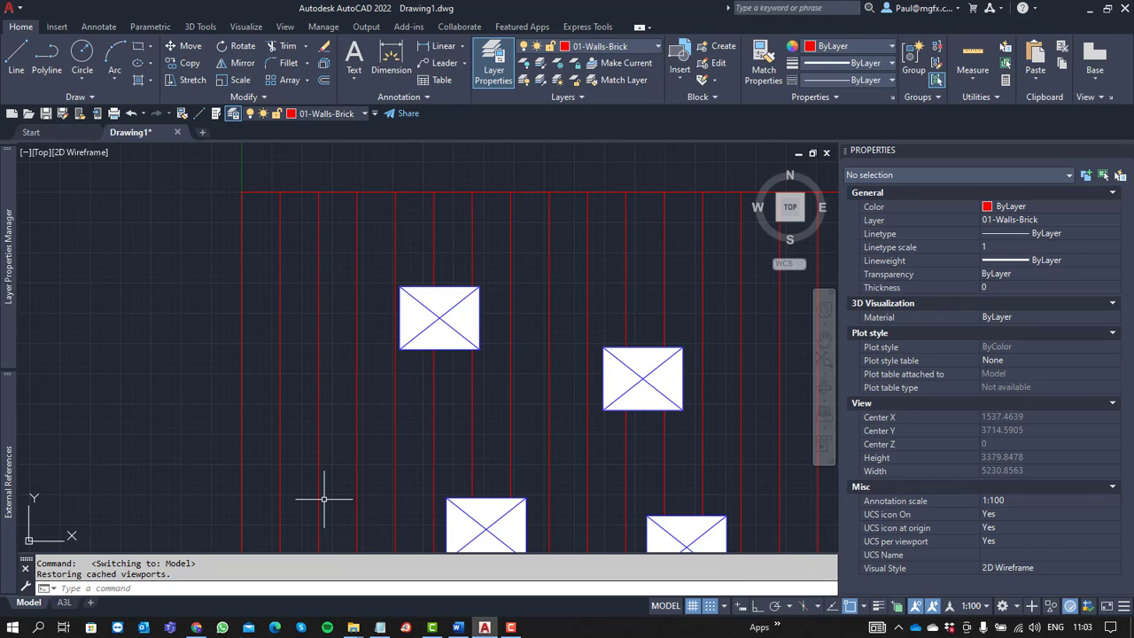
mouse_move(337, 489)
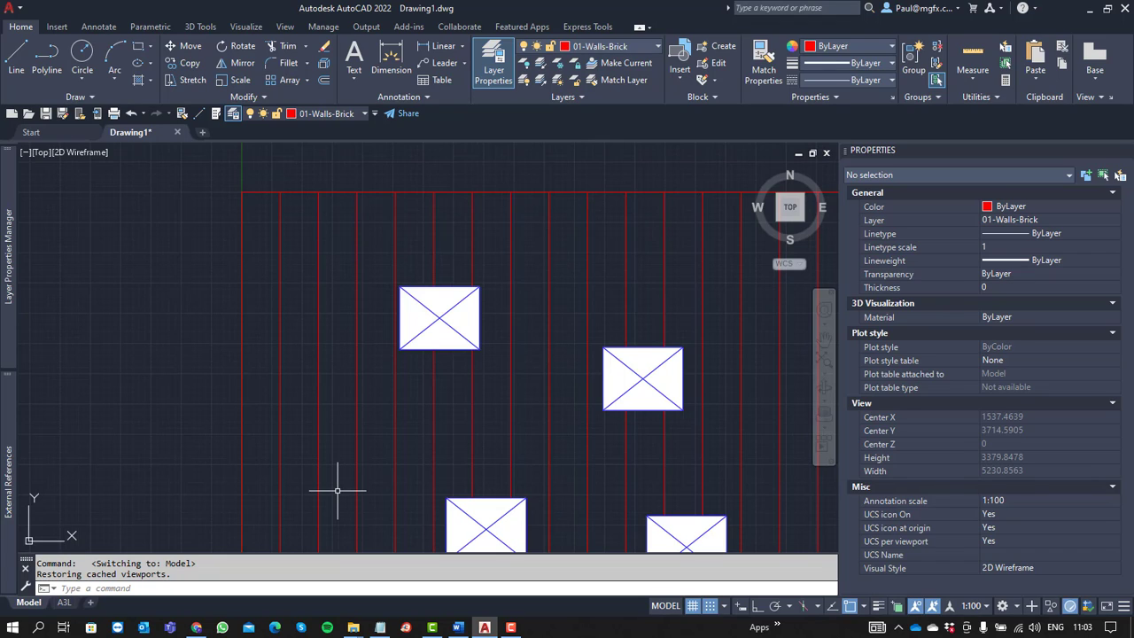
mouse_move(577, 546)
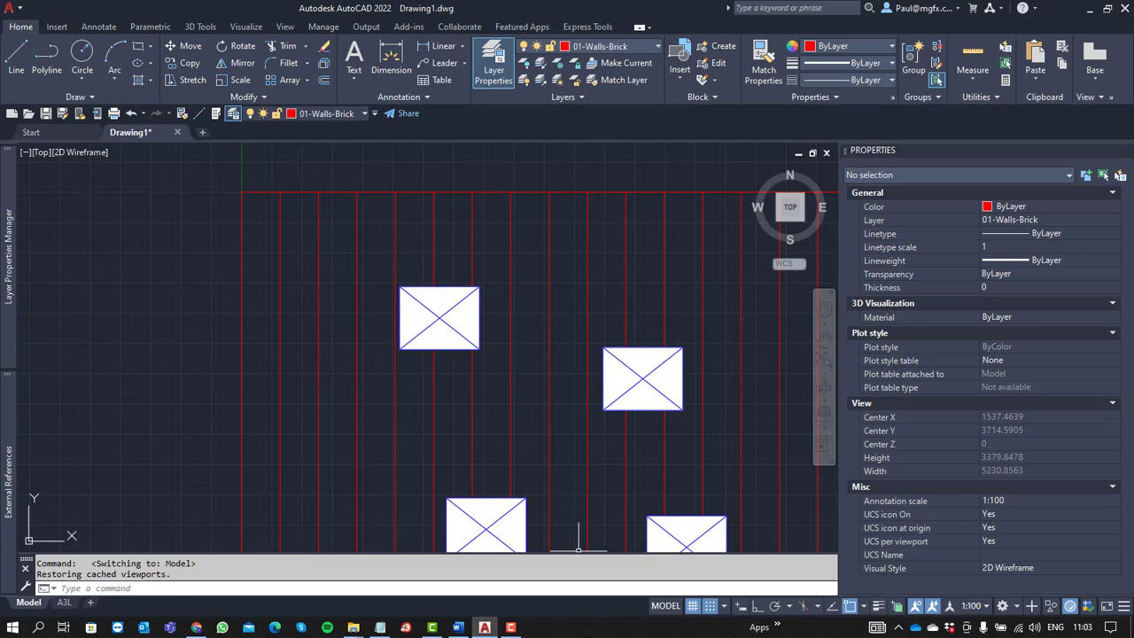